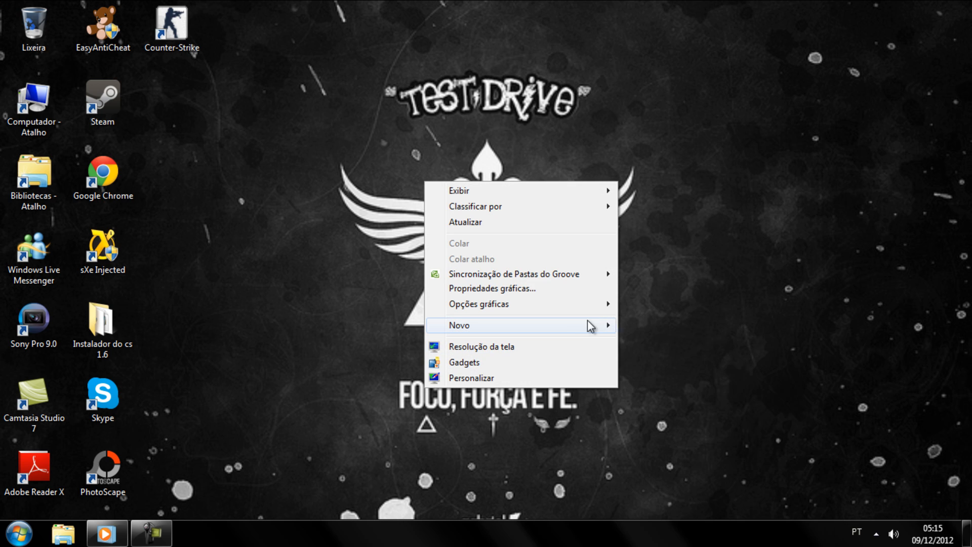
Create a new text document on the desktop and open it in Notepad.
left_click(459, 324)
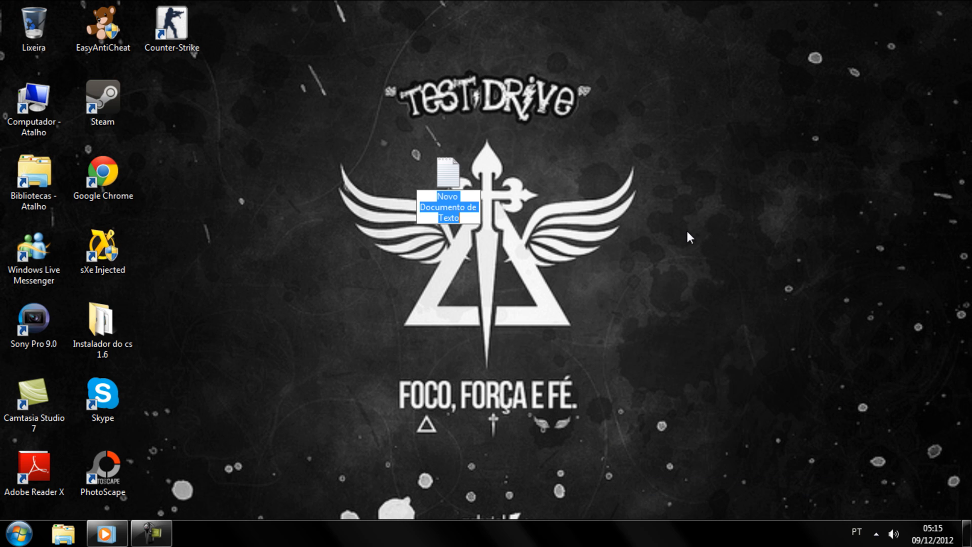
double_click(447, 170)
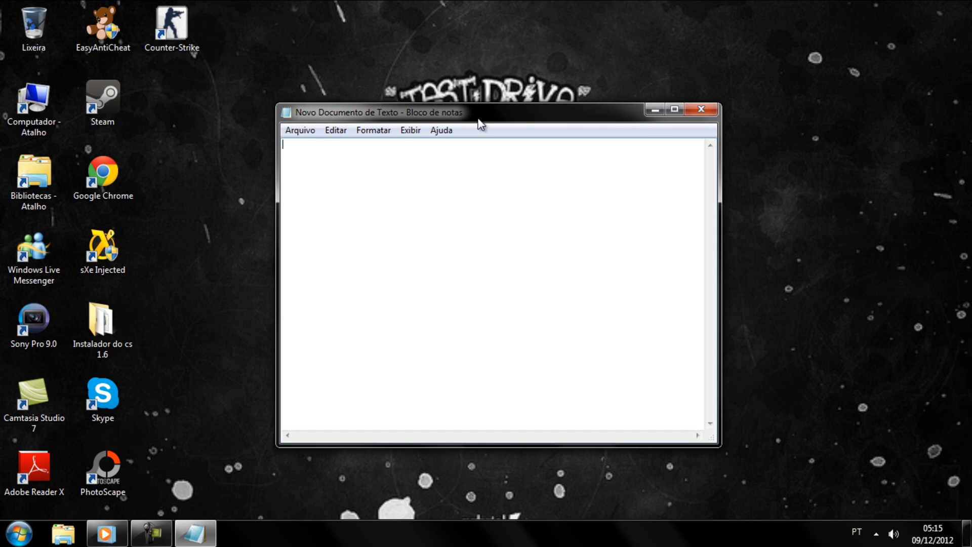
Enlarge the Notepad font to size 28 through Format > Font.
left_click(373, 130)
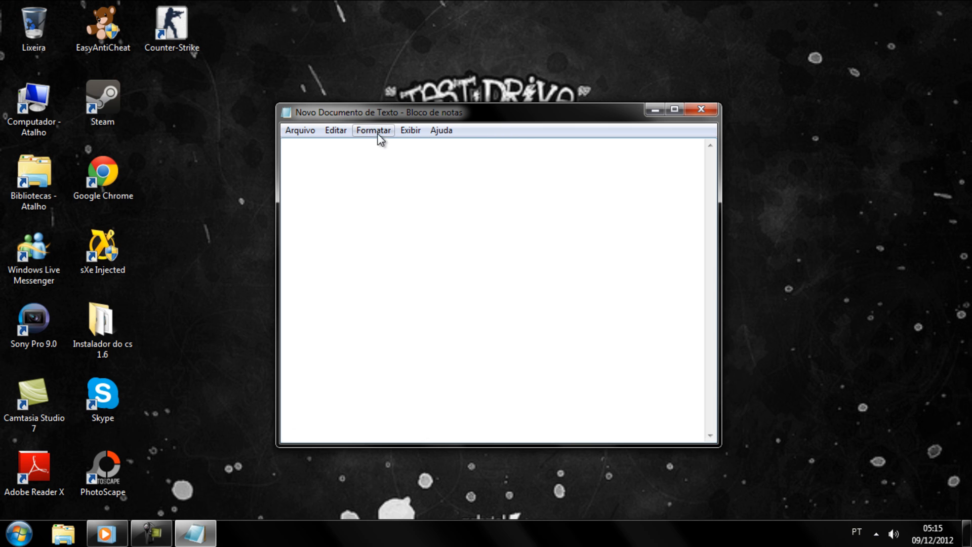
left_click(373, 130)
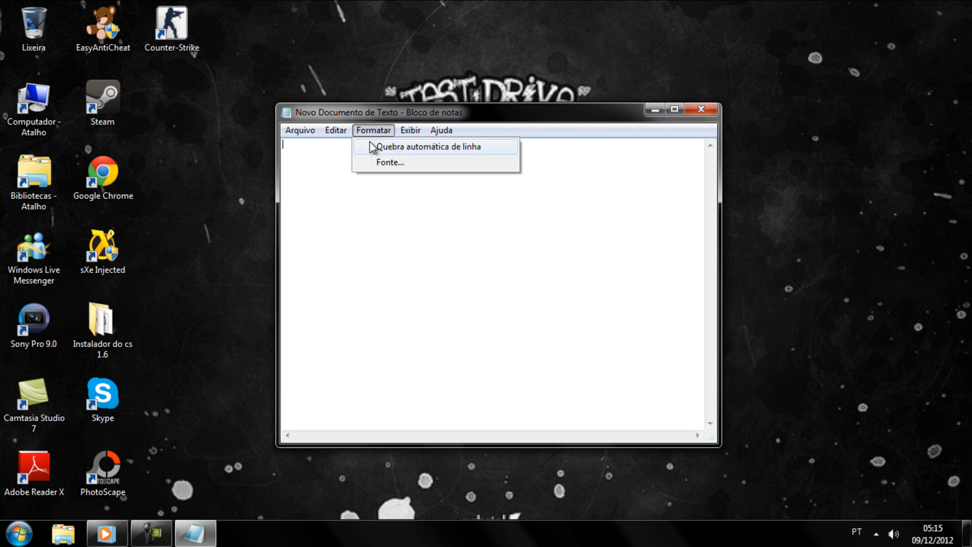
left_click(389, 162)
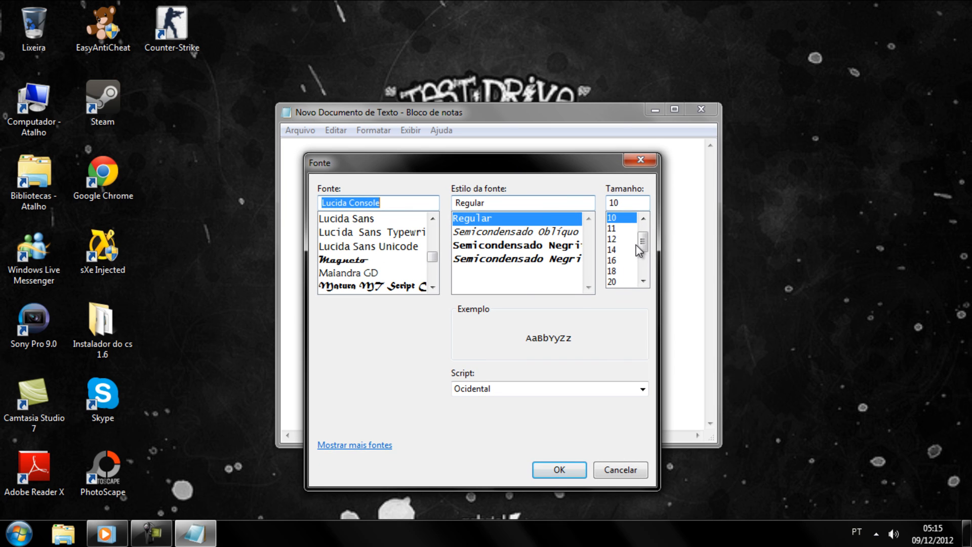
scroll("down", 3)
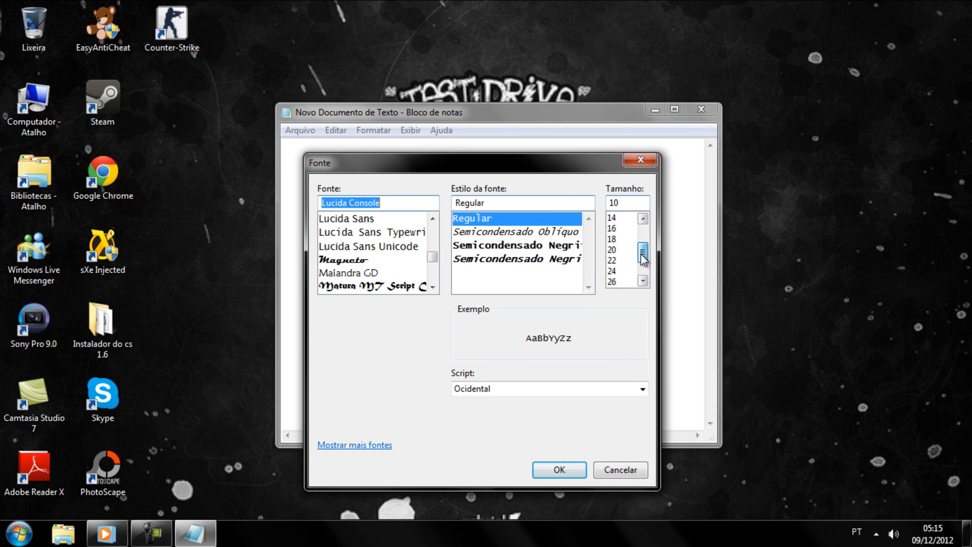
left_click(614, 259)
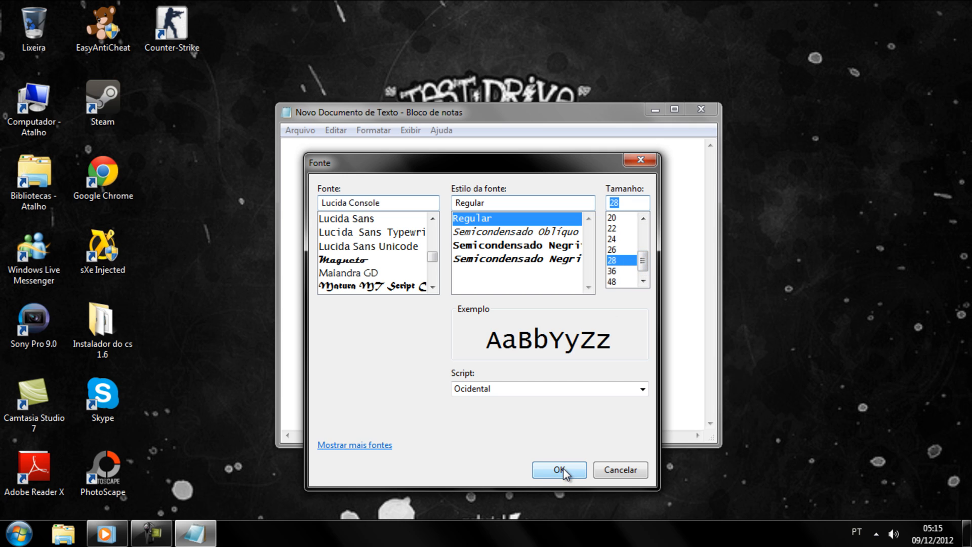
left_click(558, 470)
type("eae  glr blz")
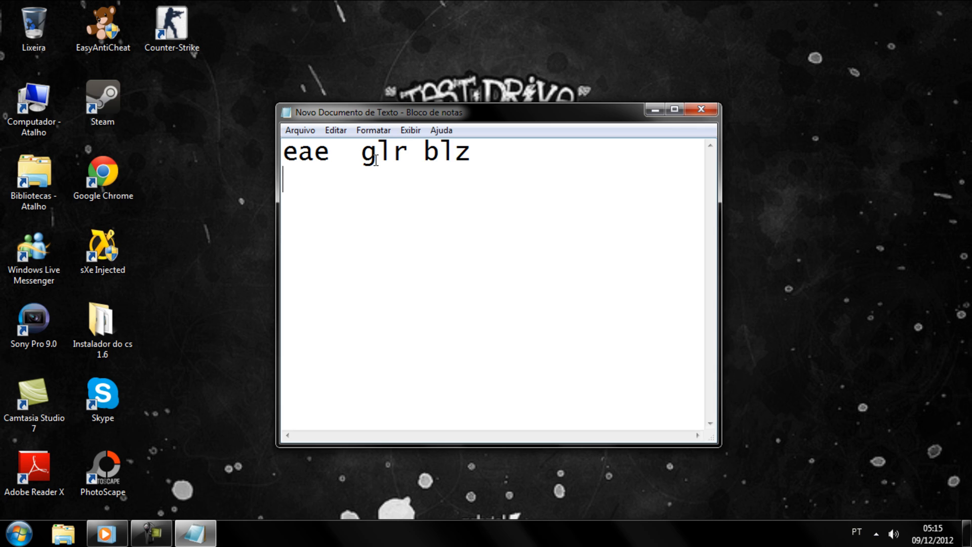
Clear the greeting and start a line saying 'nao vou falar'.
key("ctrl+a")
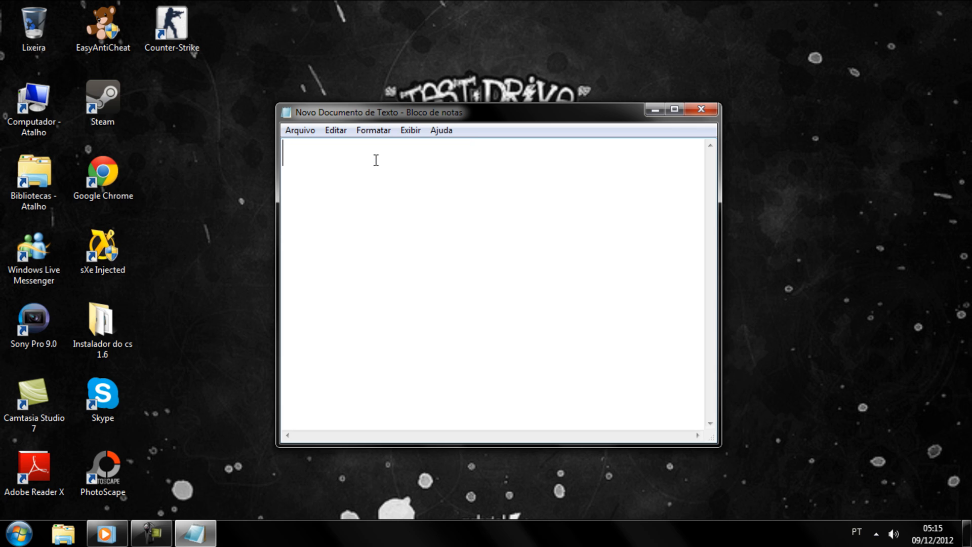
type("nao")
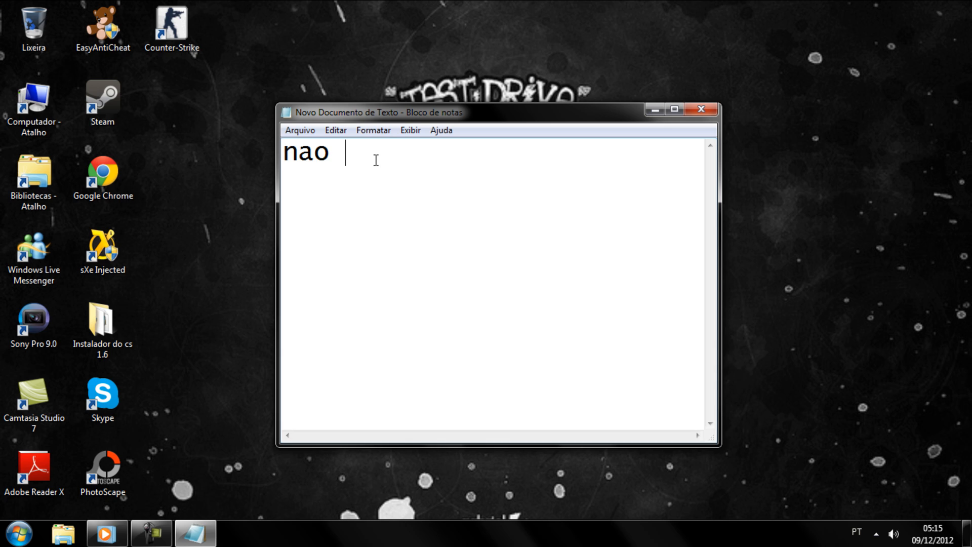
type("vou flaa")
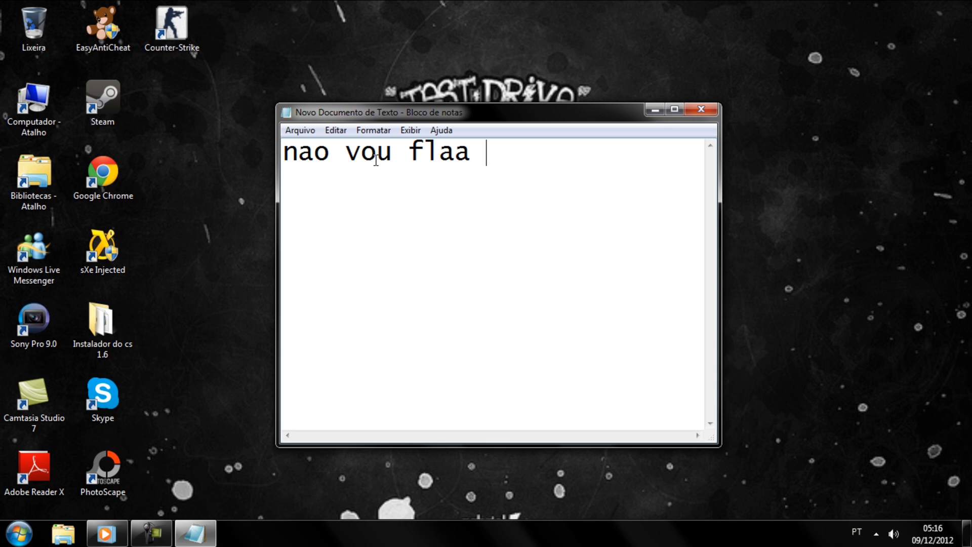
type("hj")
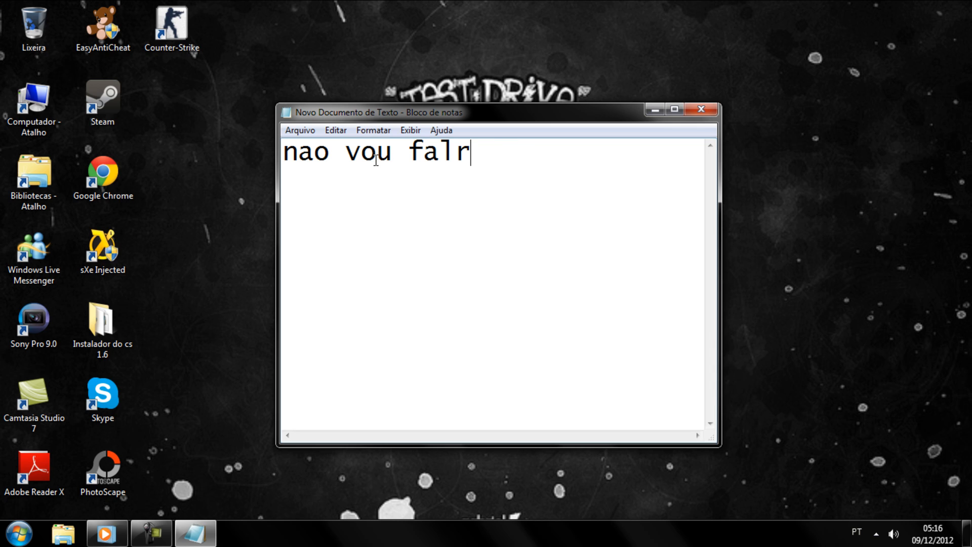
type("ar hj")
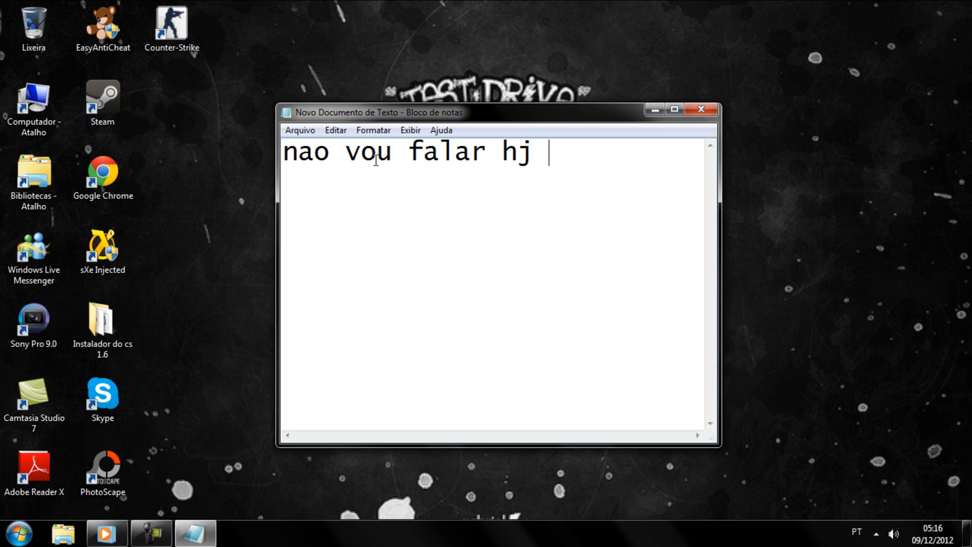
key("backspace")
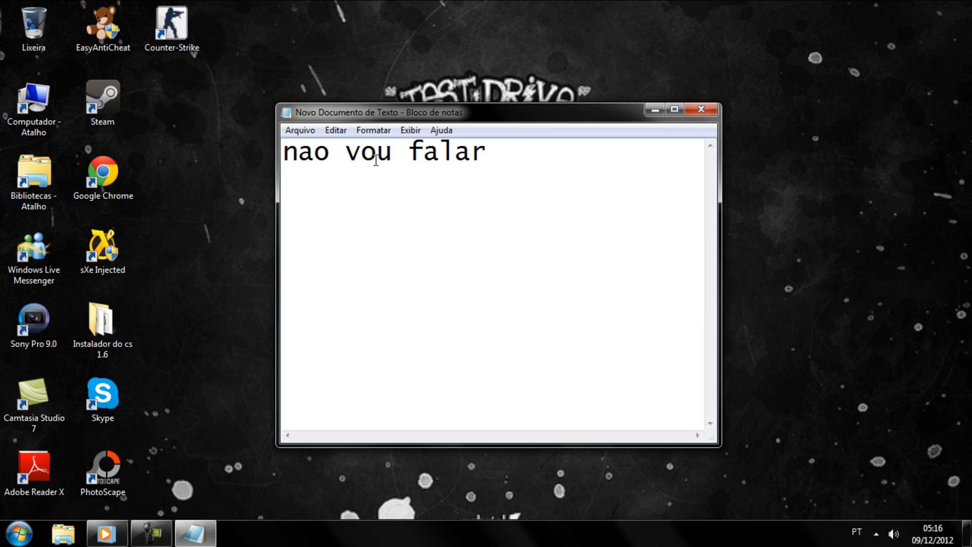
Finish the line: not talking in this video since it's already 5:14 in the morning.
type("ne")
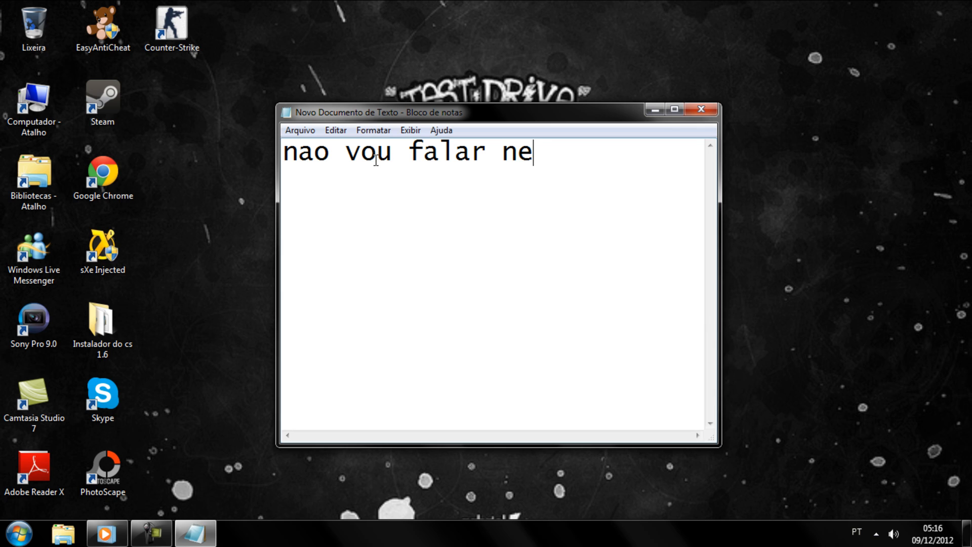
type("ssa video p")
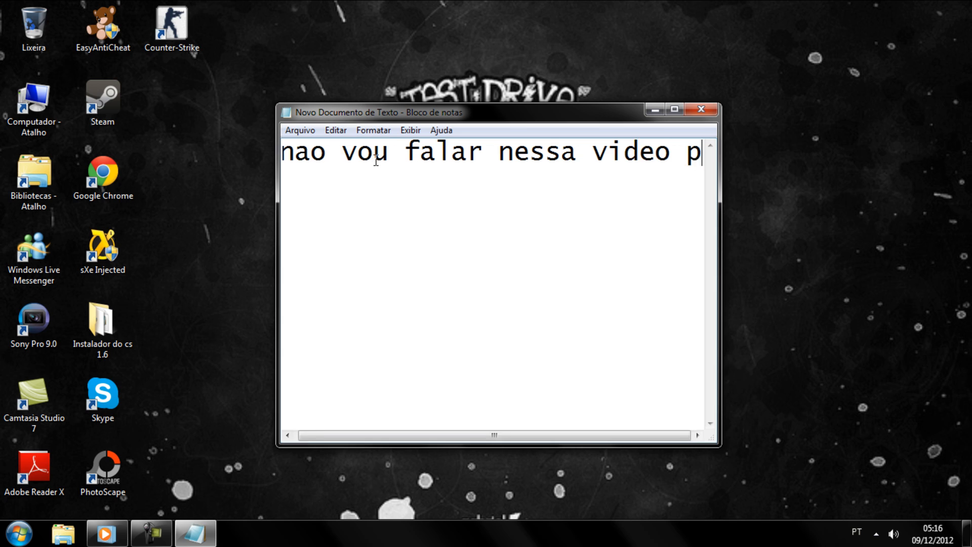
type("q  ja é 5")
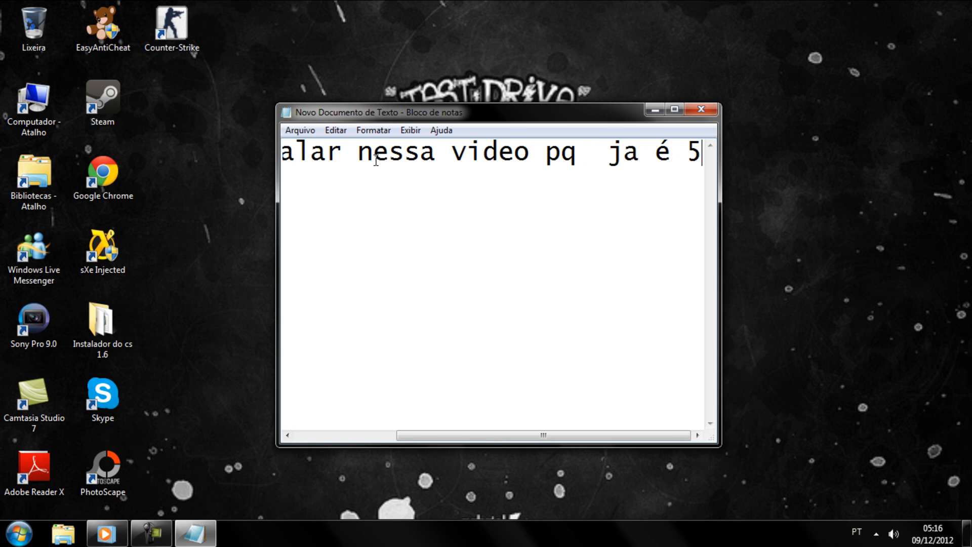
type(":14")
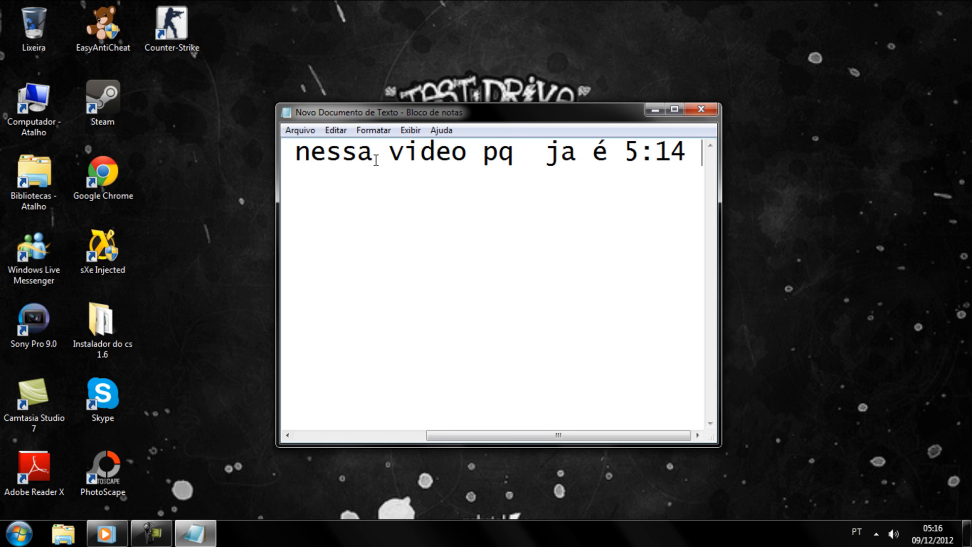
type("da ma")
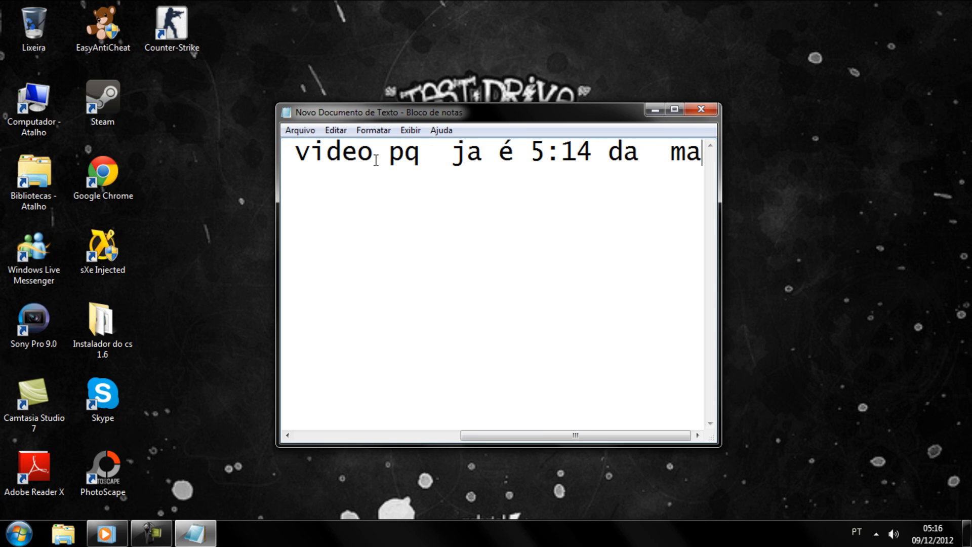
type("drugade")
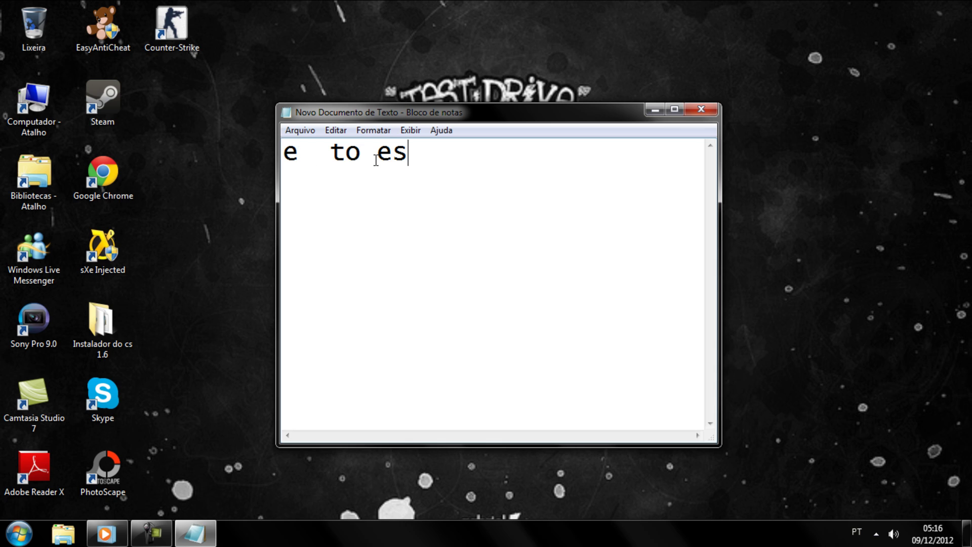
Type the line about writing badly because the keyboard can't be seen properly.
type("creveno a")
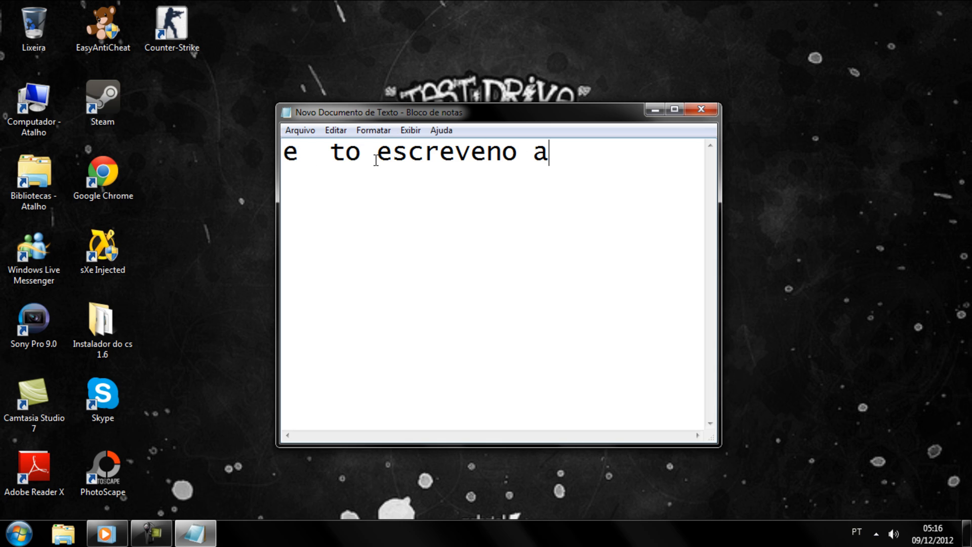
type("ssim pq")
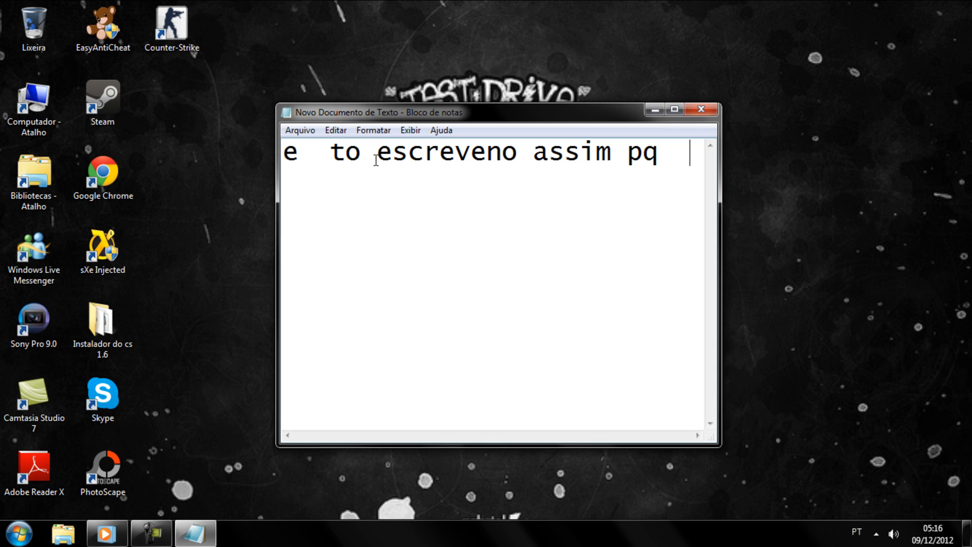
key("backspace")
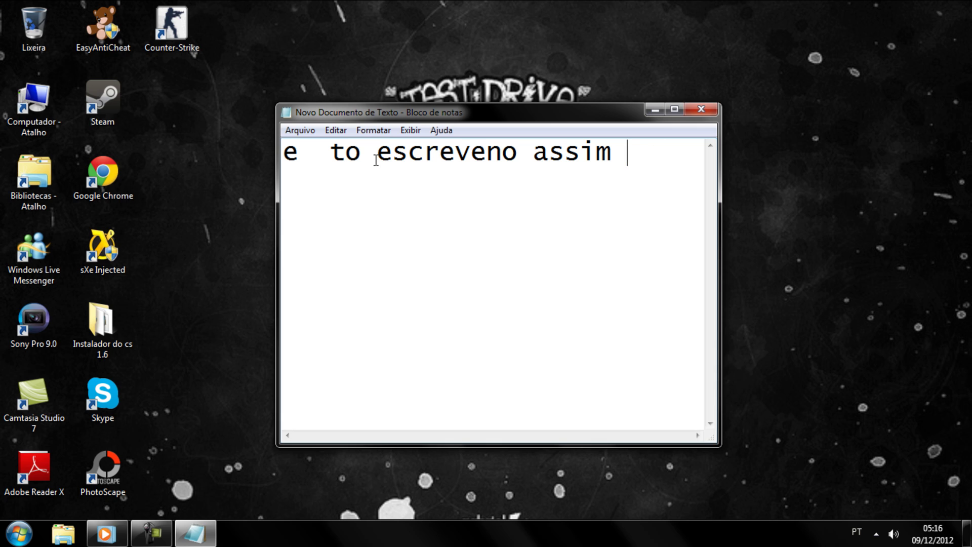
type("meio")
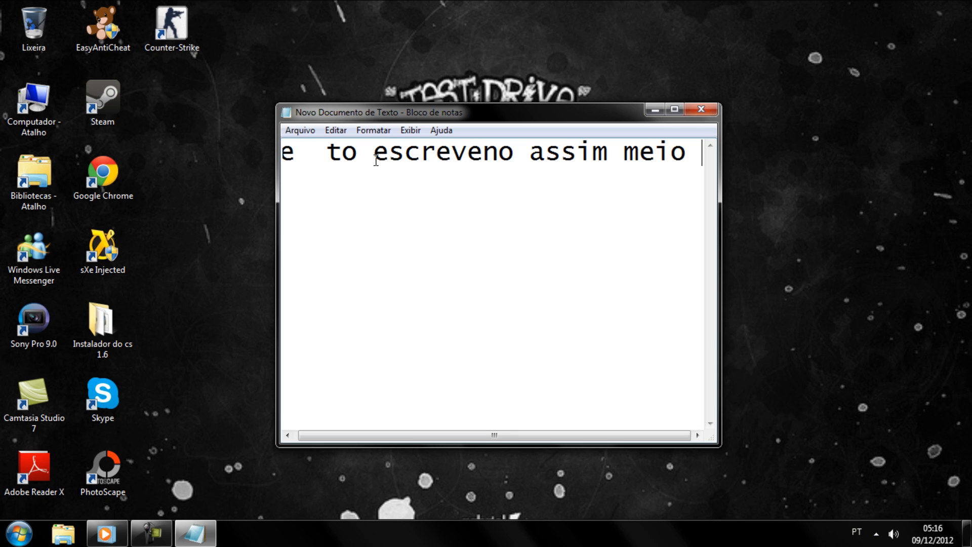
type("escroto")
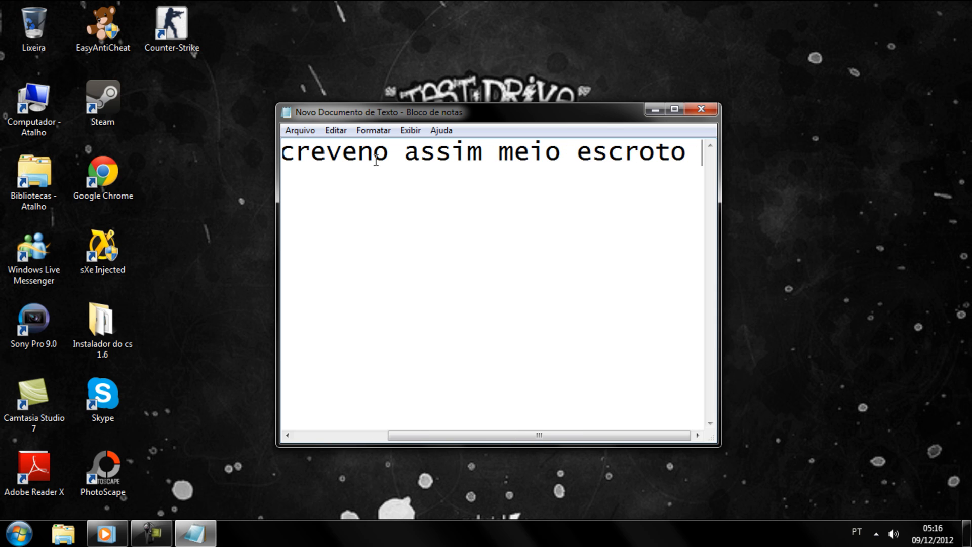
type("pq")
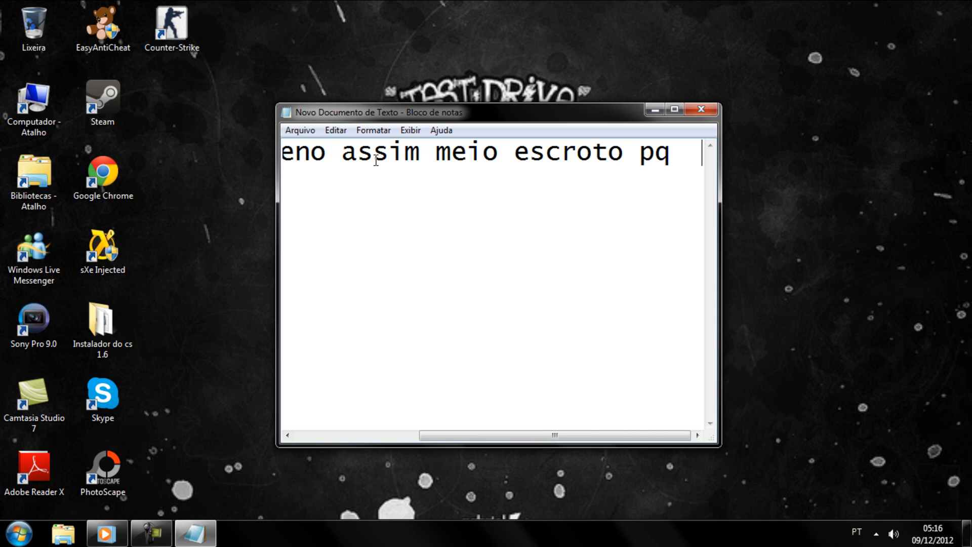
type("nao da pra ve")
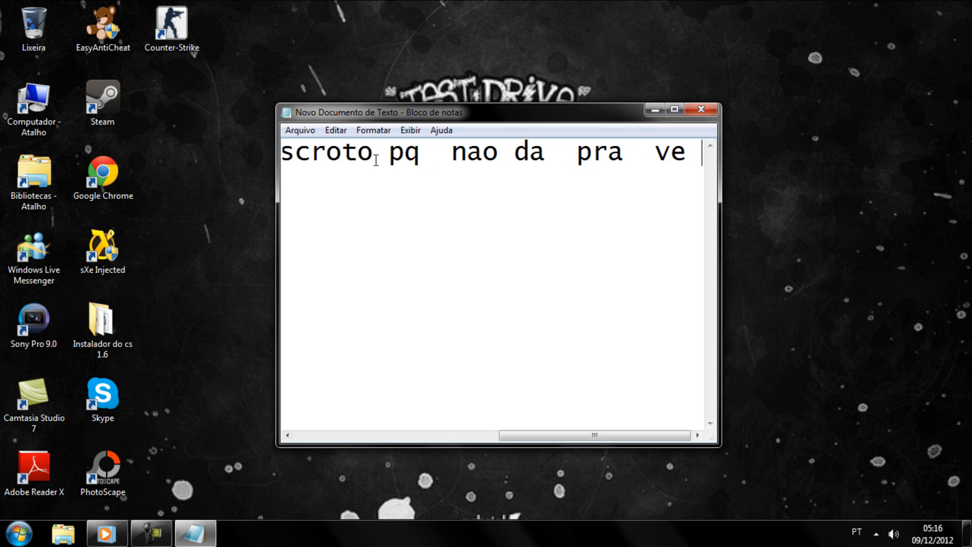
type("o teclado")
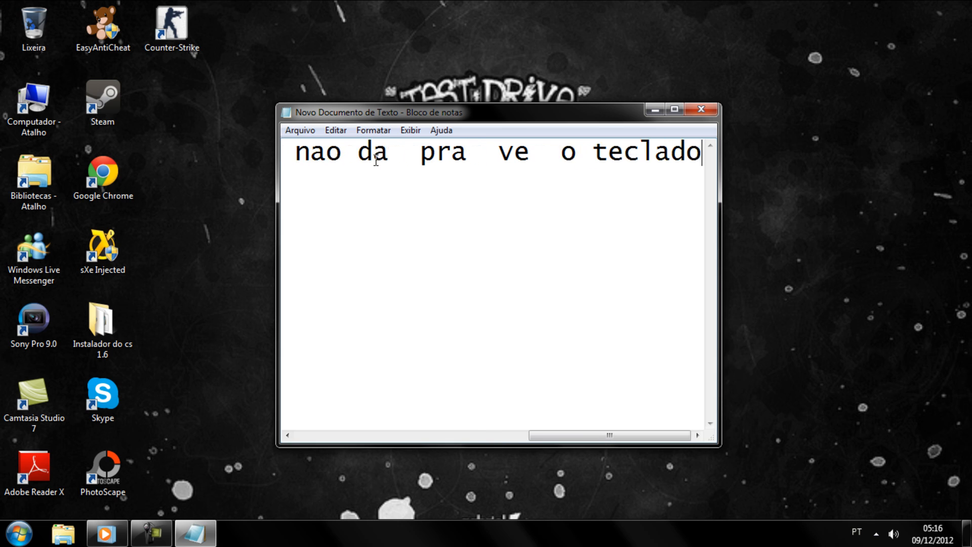
type("direit")
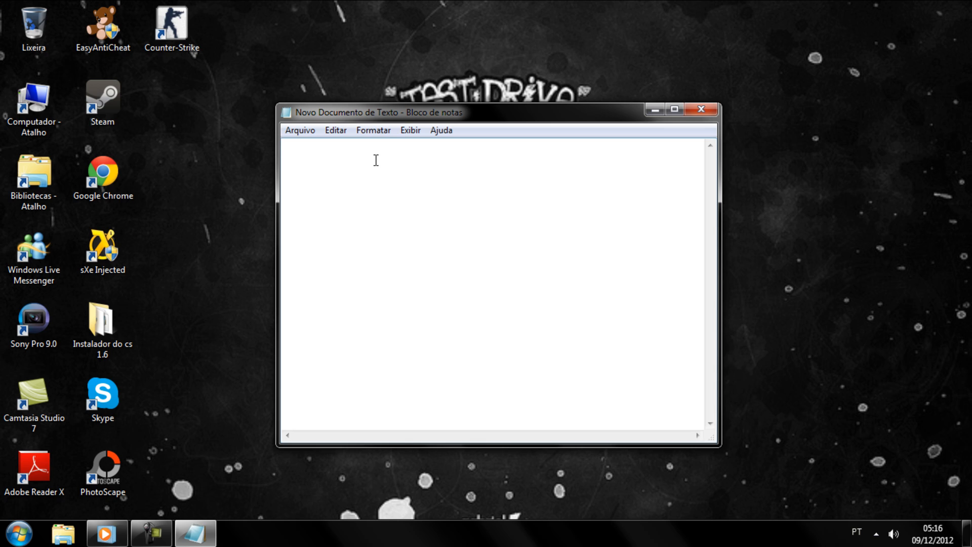
Type 'entao vamos hj eu vim falar com vcs tirar akee chatinho :)' about CS chat lag.
type("entao")
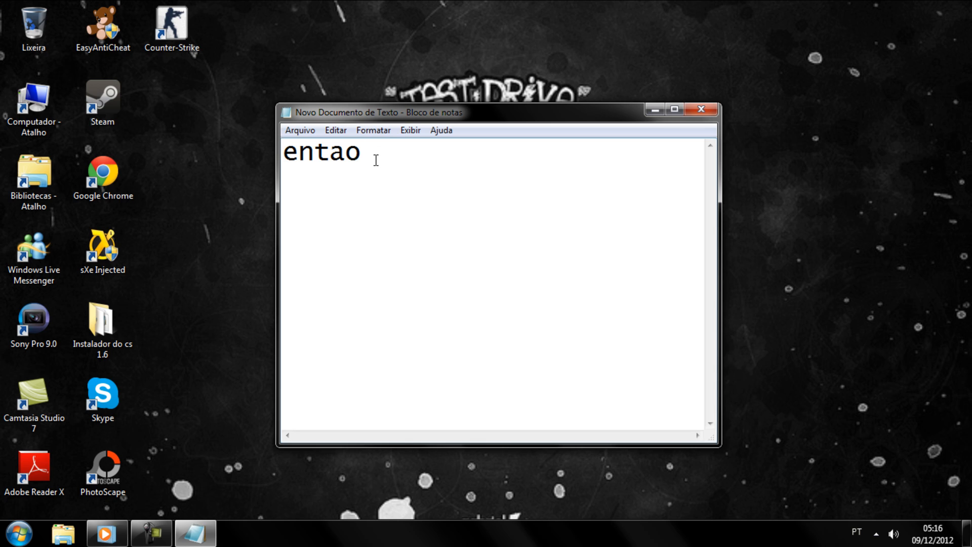
type("vamos")
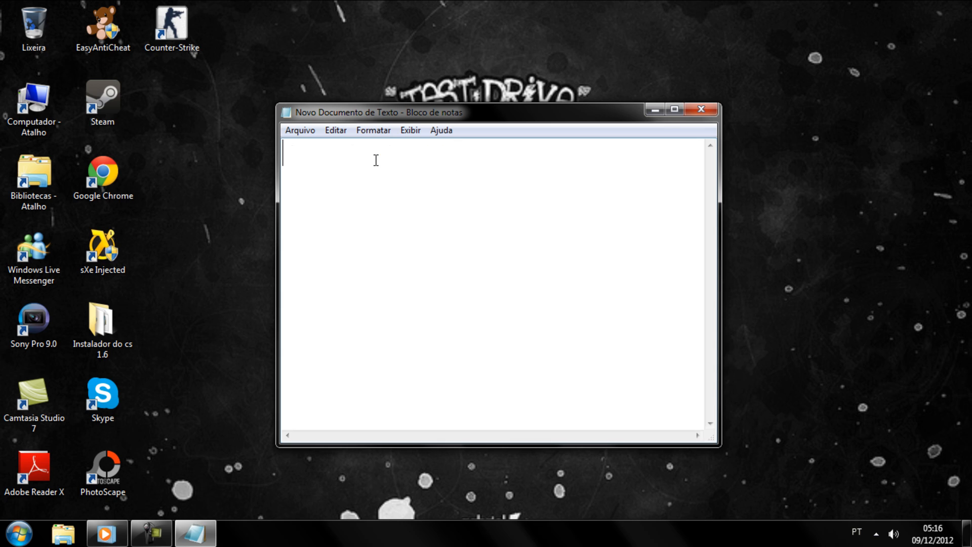
type("hj")
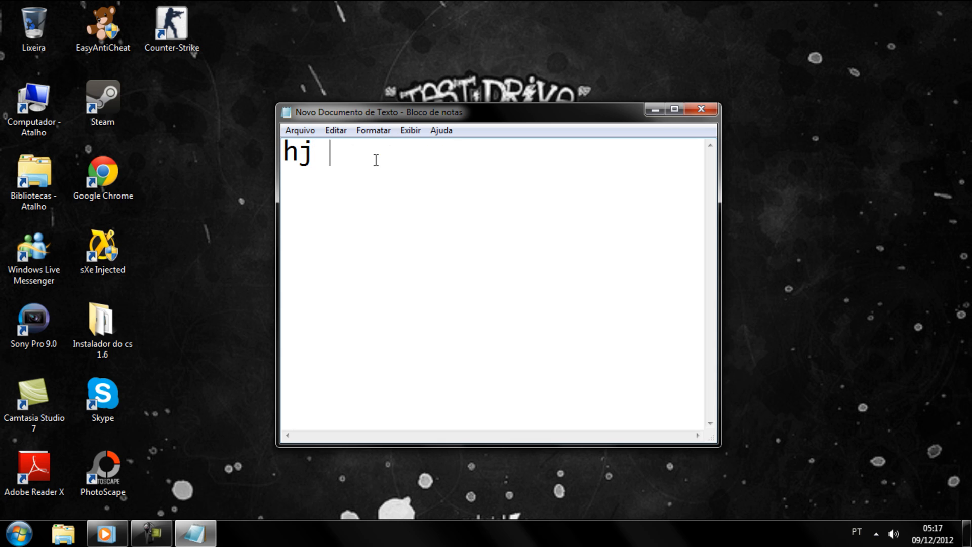
type("eu vim f")
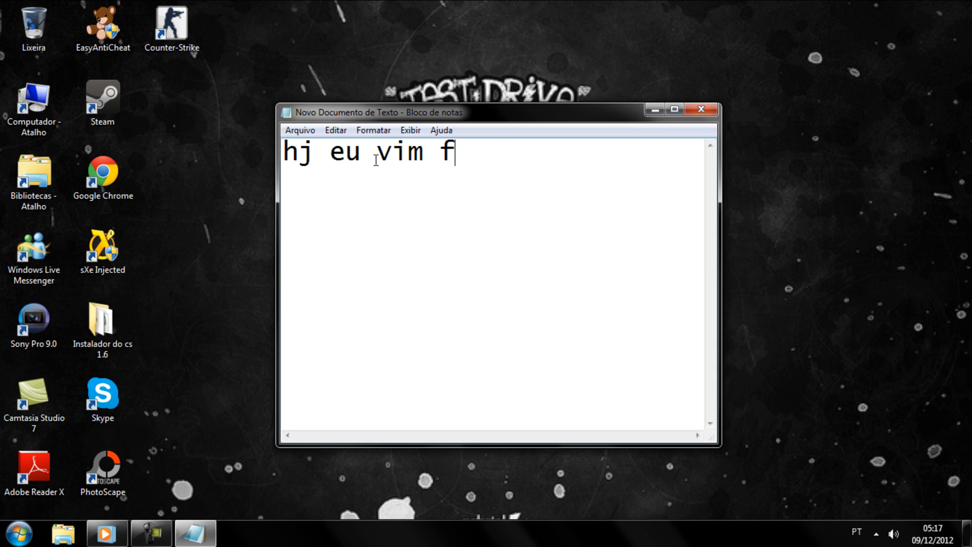
type("ala com vc")
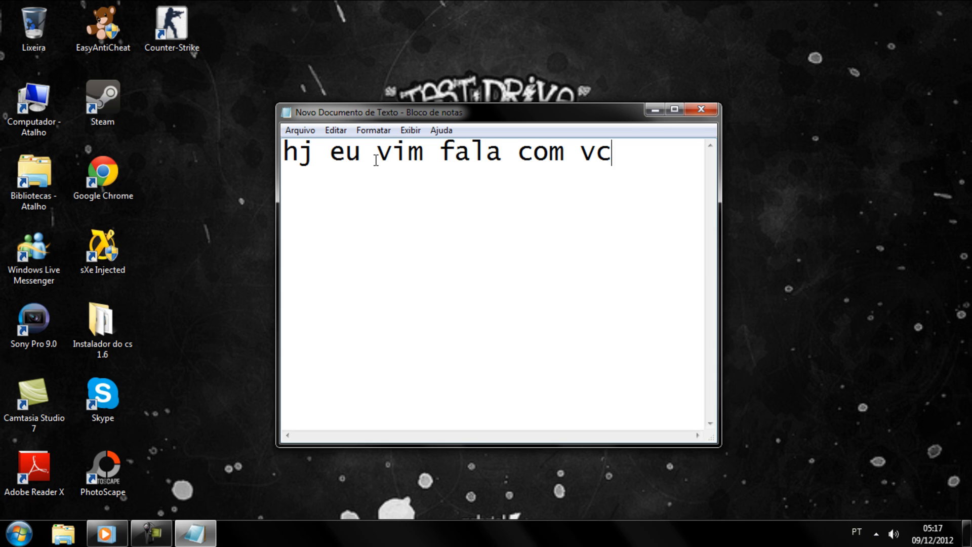
type("s tirar")
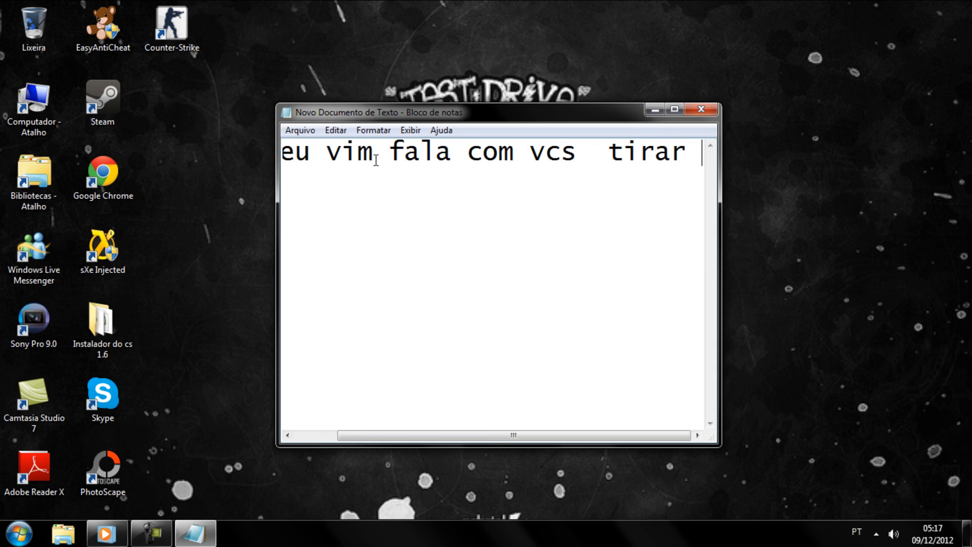
type("akee")
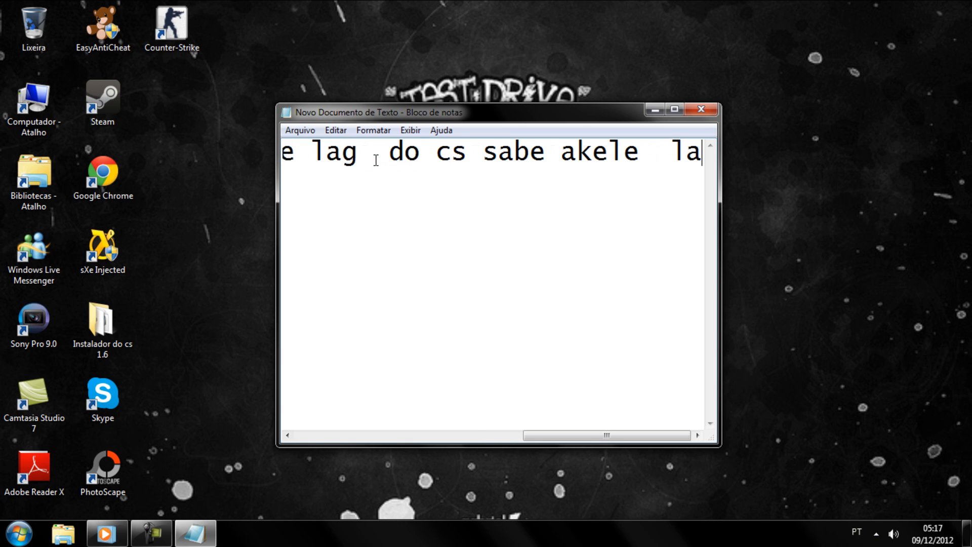
type("chat")
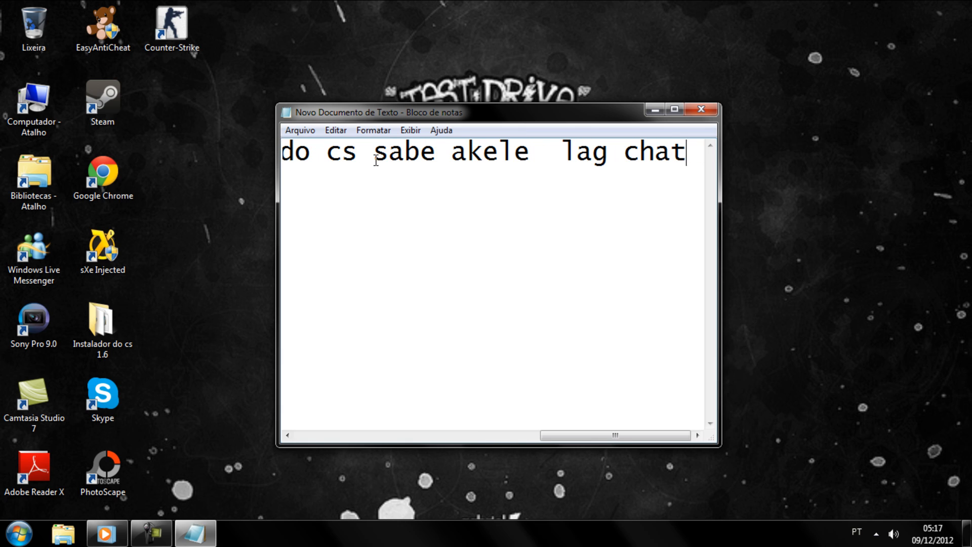
type("tinho")
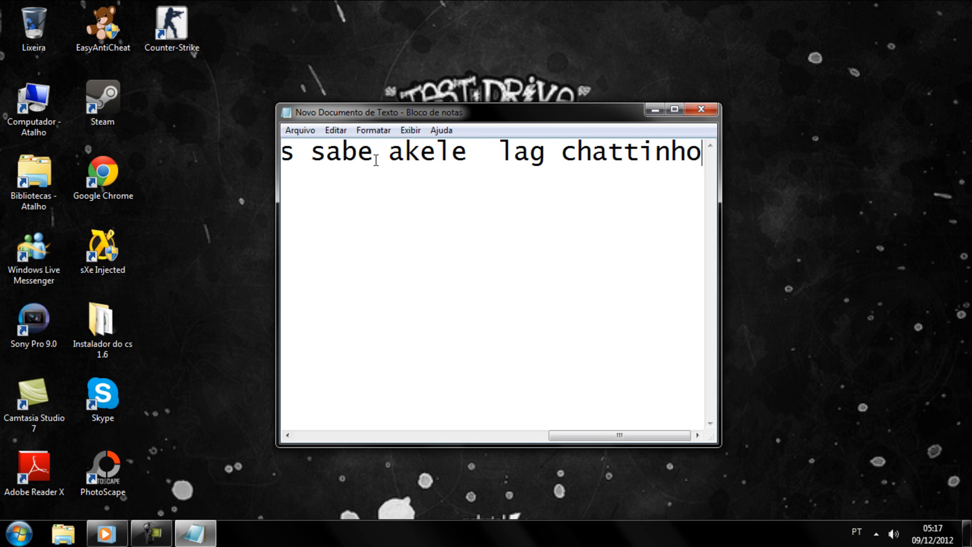
type(":)")
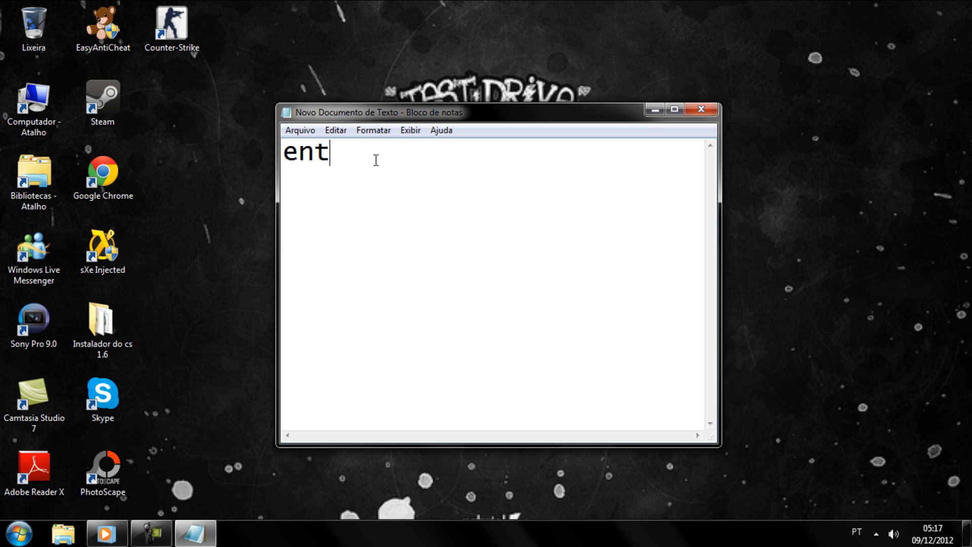
Type the 'é rapido e fassi' line, then select and delete it all.
type("ao é")
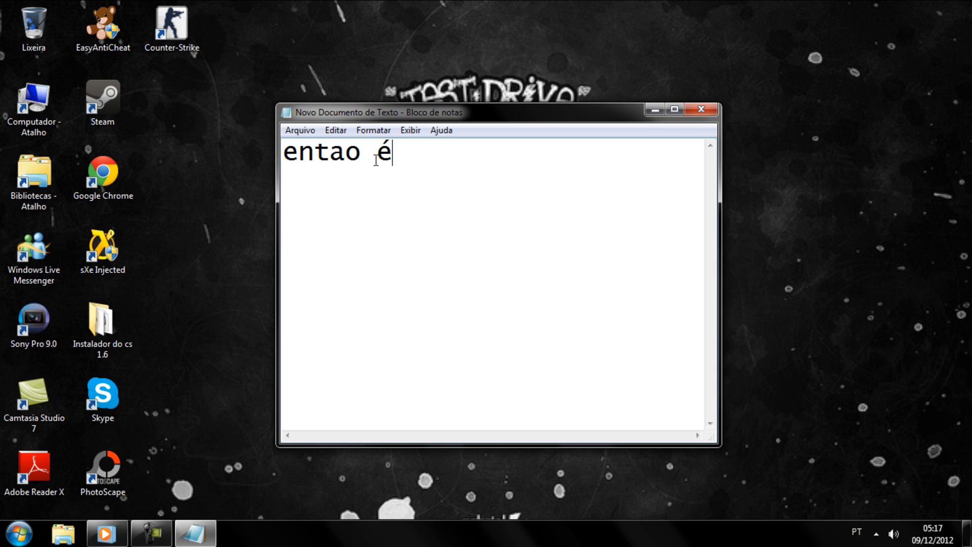
type("rapid")
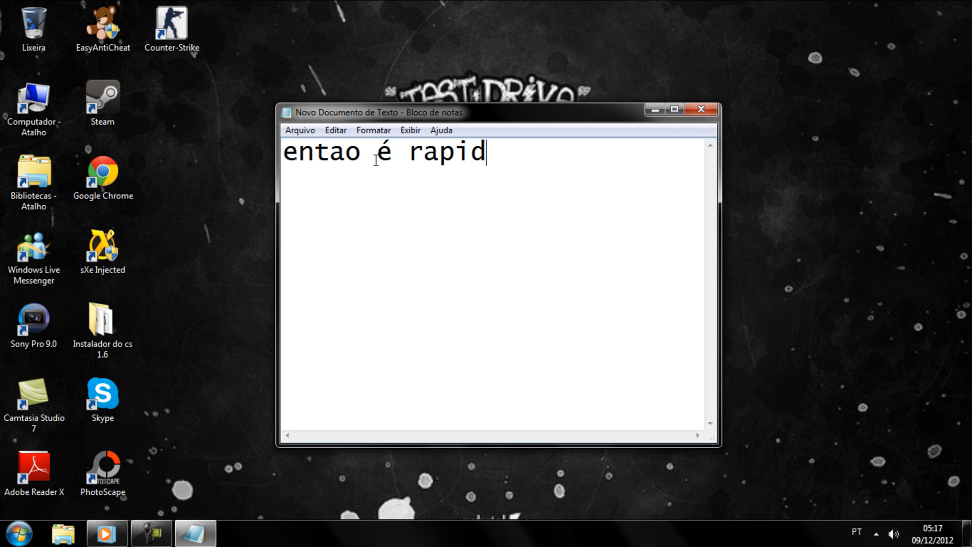
type("o e  fassi")
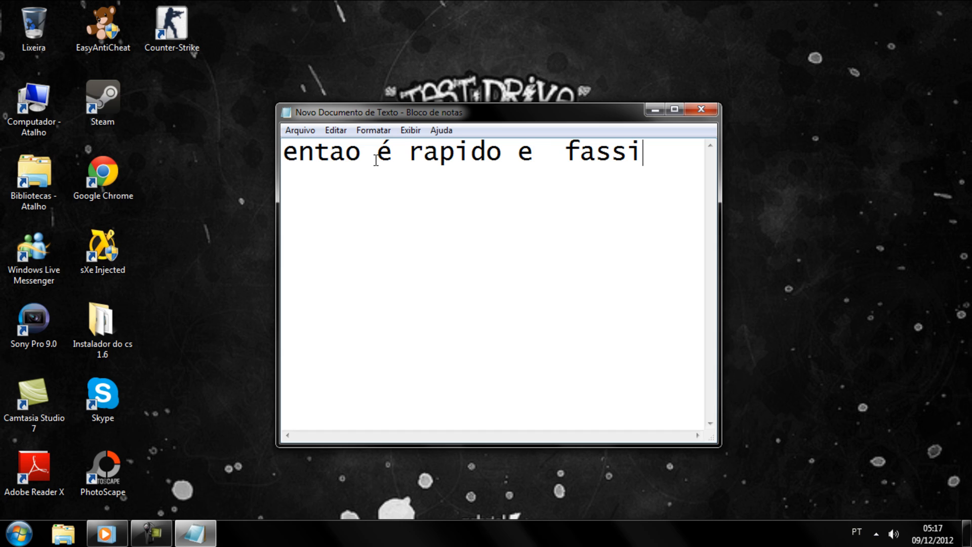
key("ctrl+a")
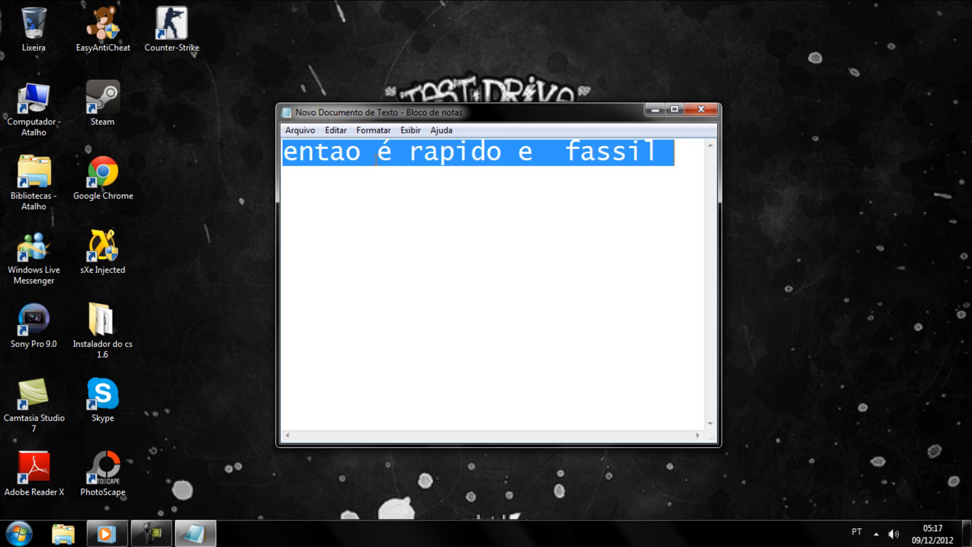
key("Delete")
type("é exec")
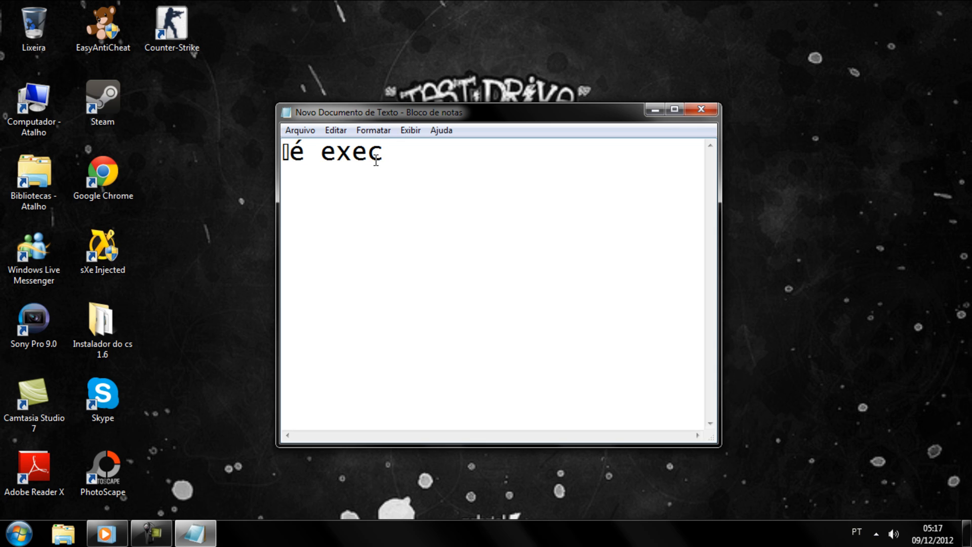
Type the new line 'executar esses comandos aki ó'.
type("utar es")
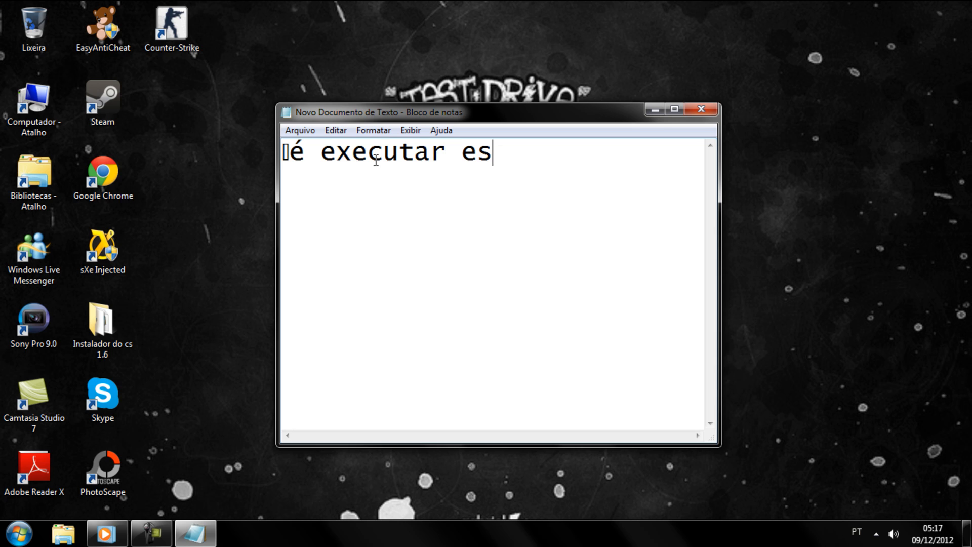
type("ses comand")
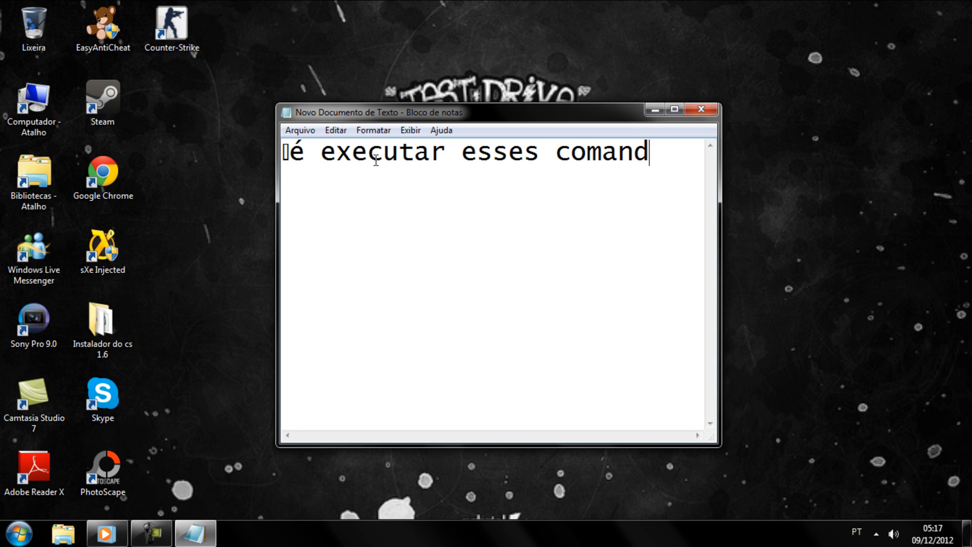
type("os aki")
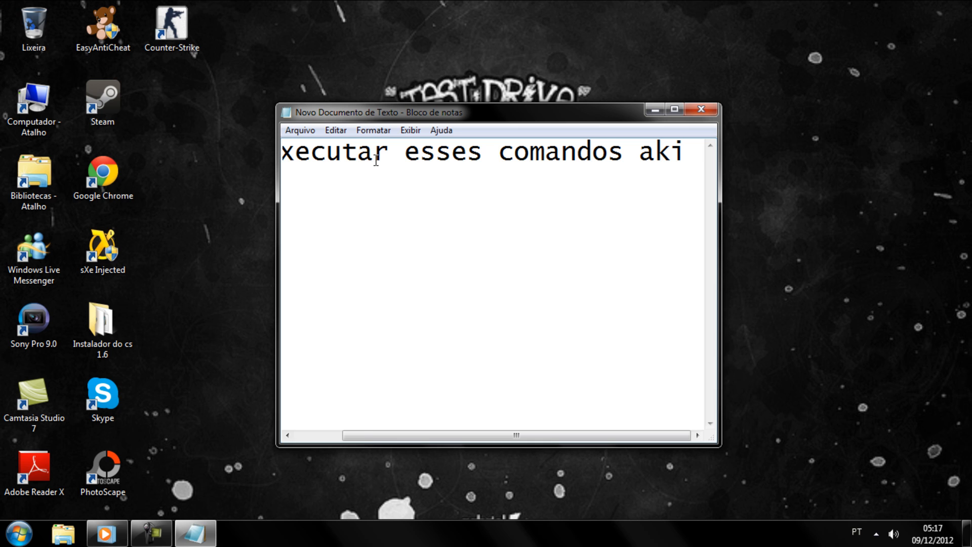
type("ó")
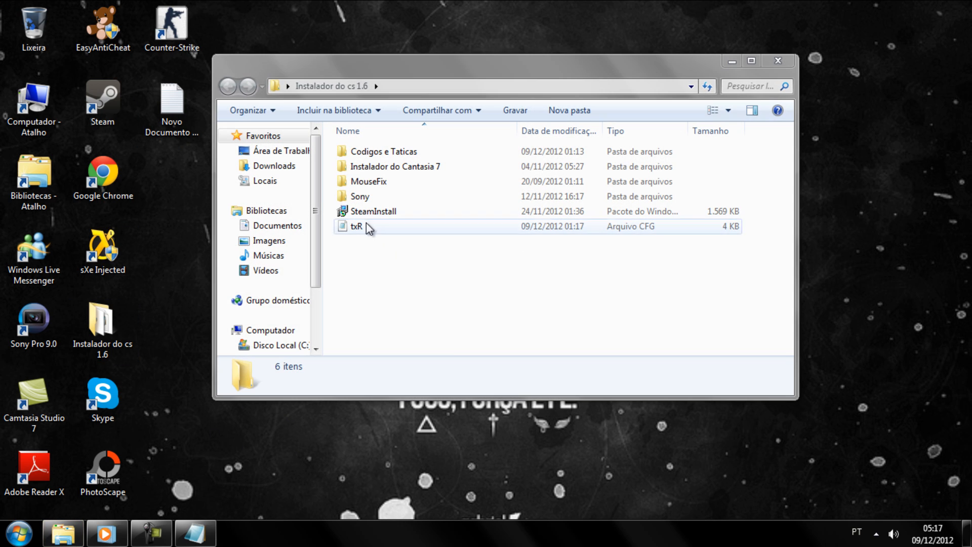
Point at the txR config file, enter Codigos e Taticas and open Conexão do cs.
left_click(876, 534)
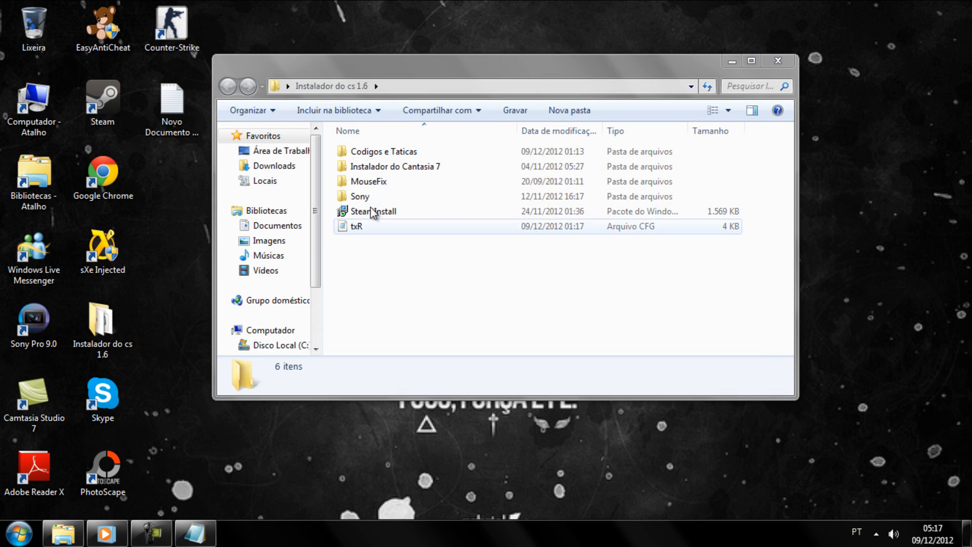
double_click(386, 151)
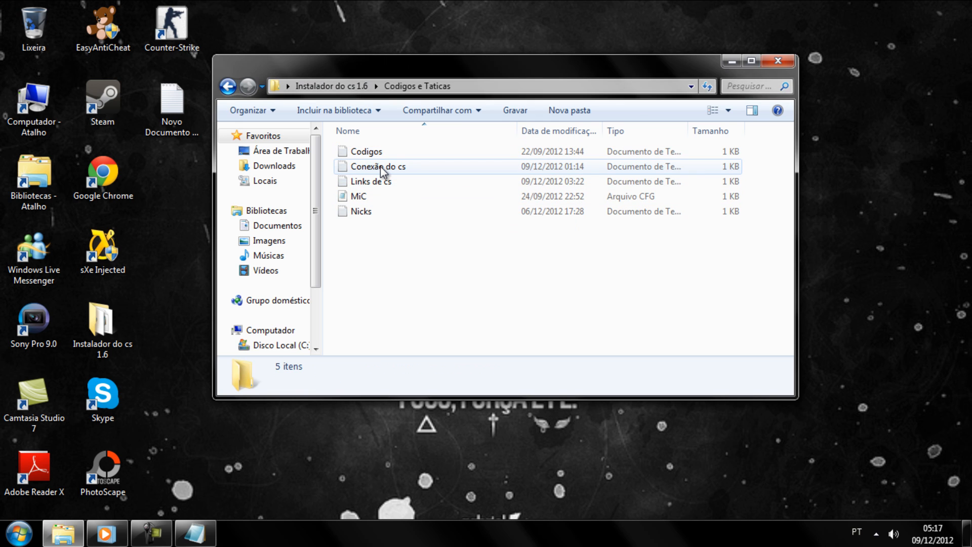
double_click(377, 166)
type("▯eu v")
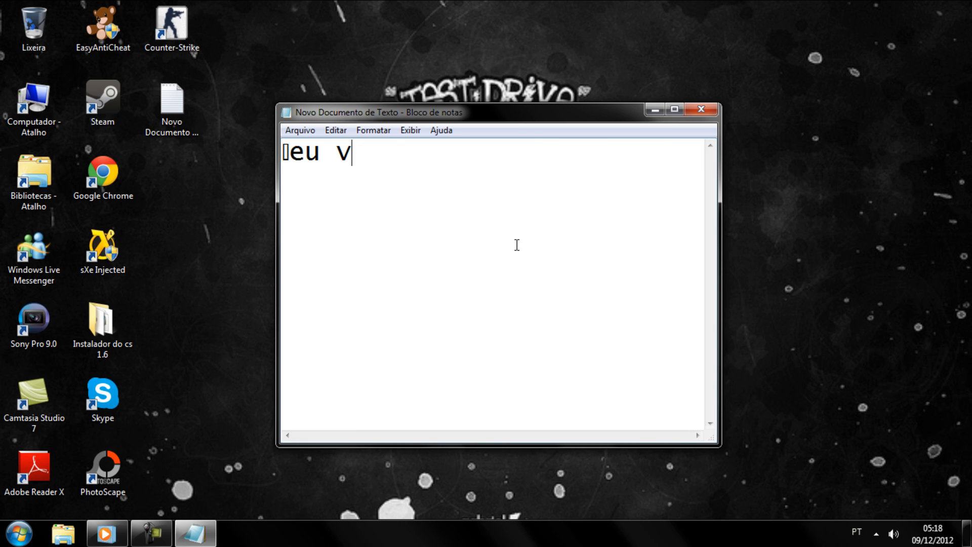
Type a line about the description, then replace it with the intro 'esses aki'.
type("o deicha")
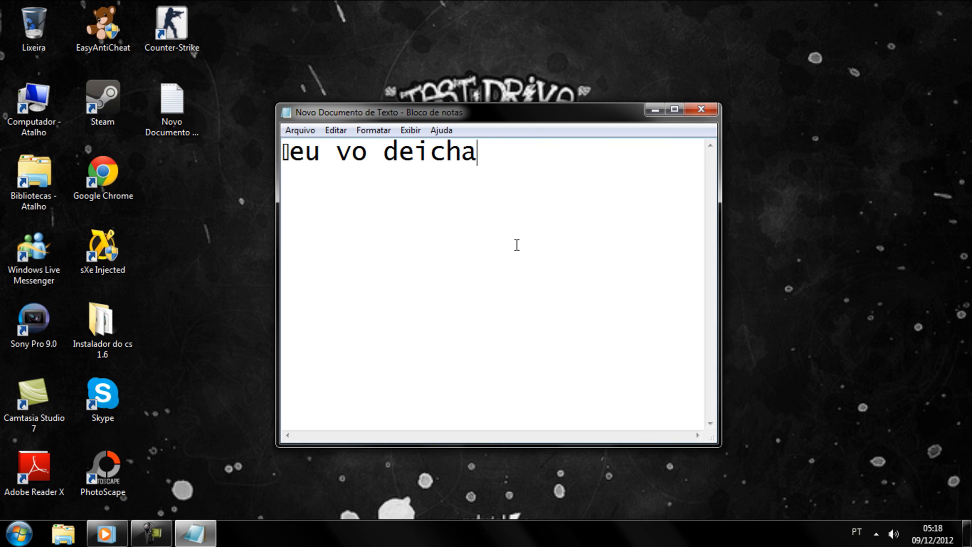
type("na")
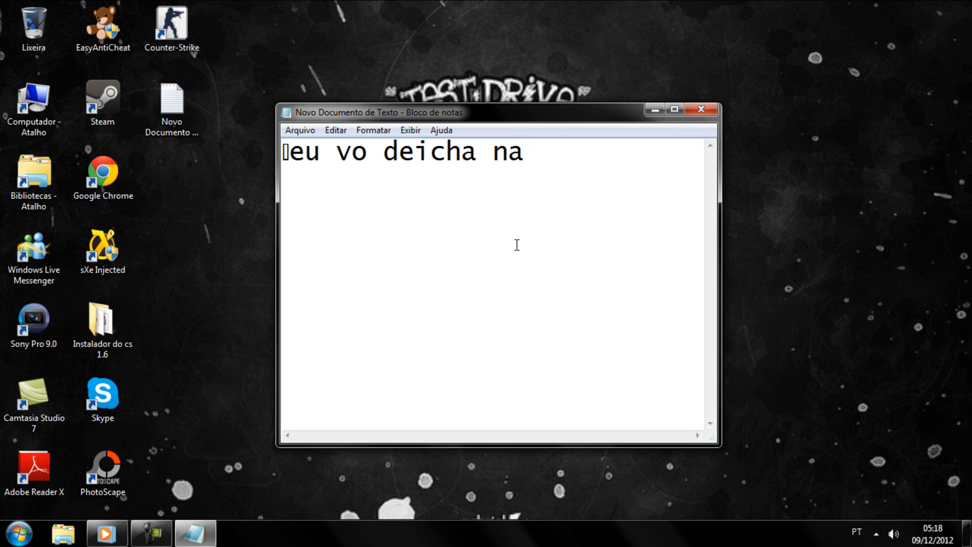
type("descrisa")
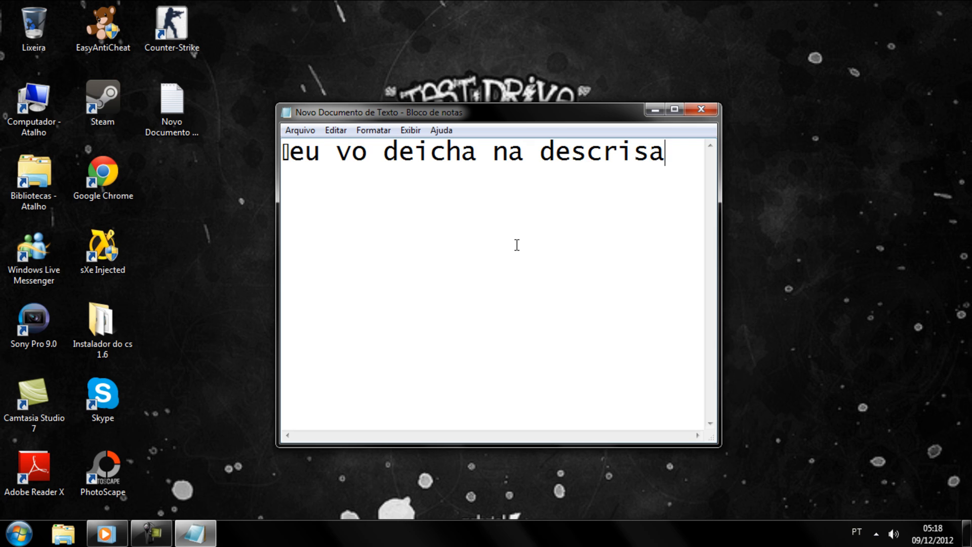
type("o mais  vo passa  aki tamem")
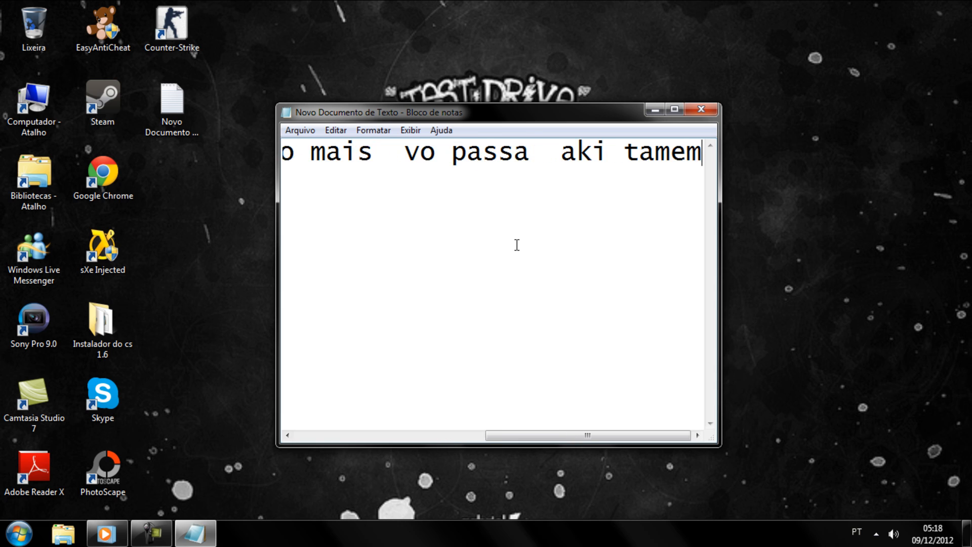
key("ctrl+a")
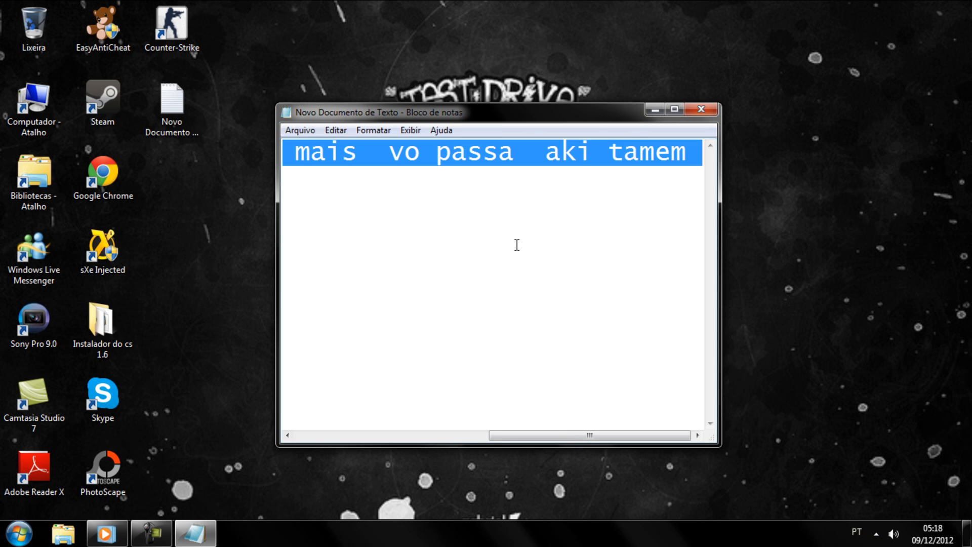
type("ess")
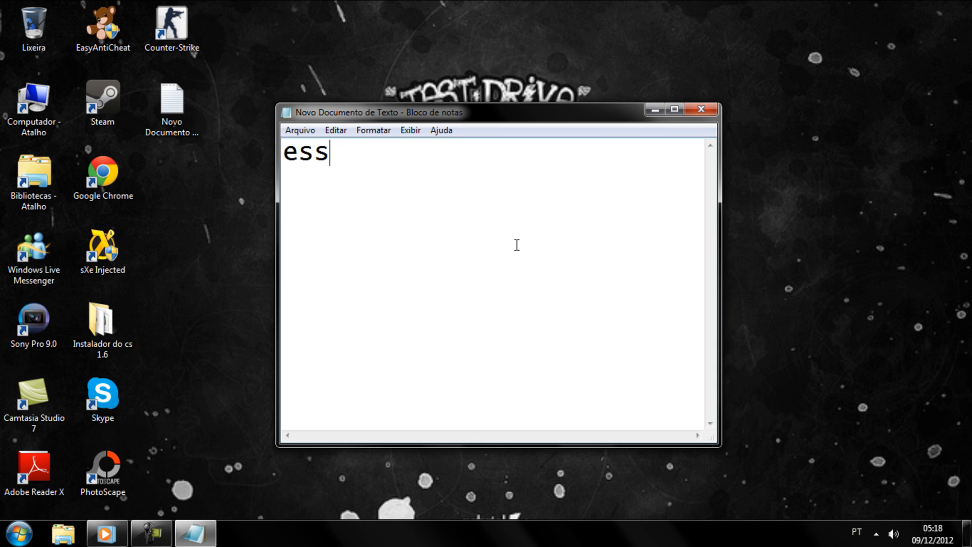
type("es aki")
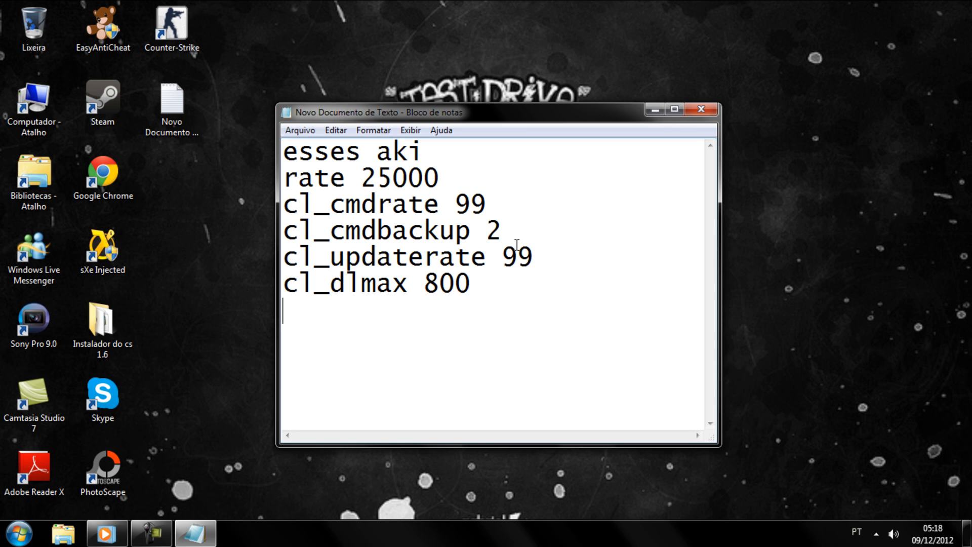
Type 'blz é isso mais antes keria mostra como colocar, eu prefiro na cfg'.
type("blz")
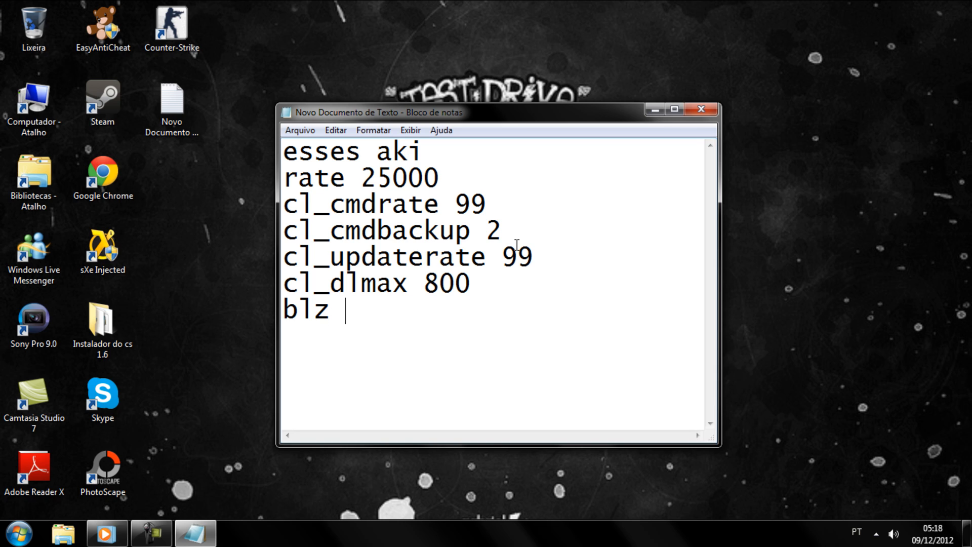
type("é isso")
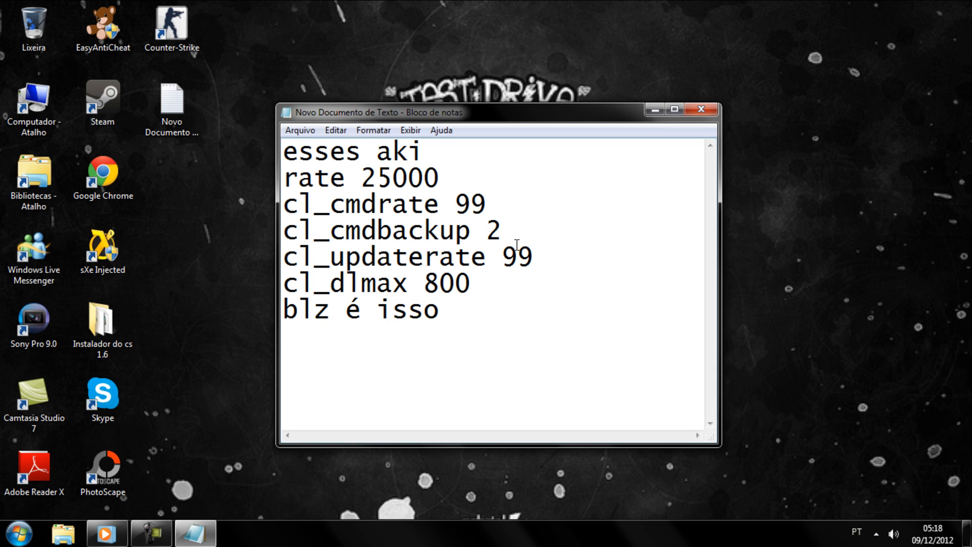
type("mais")
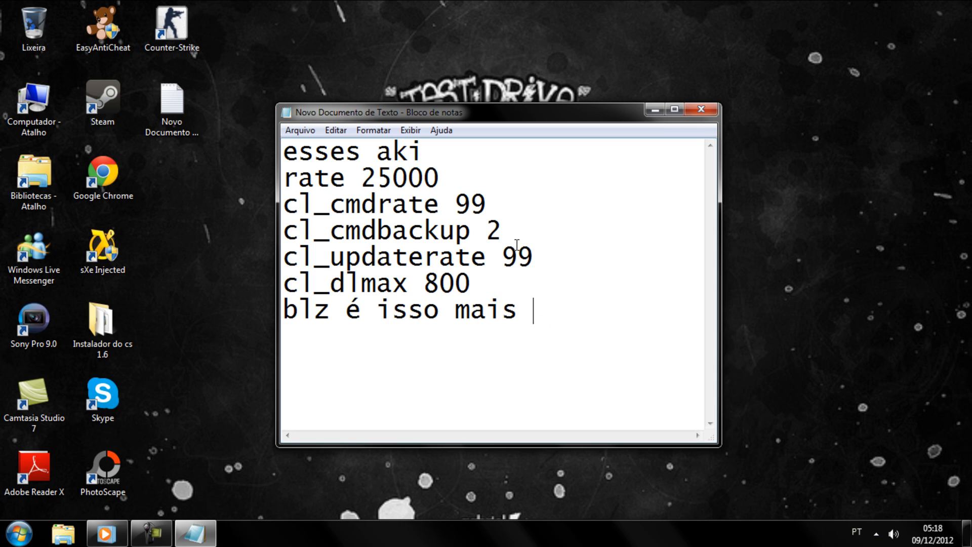
type("antes")
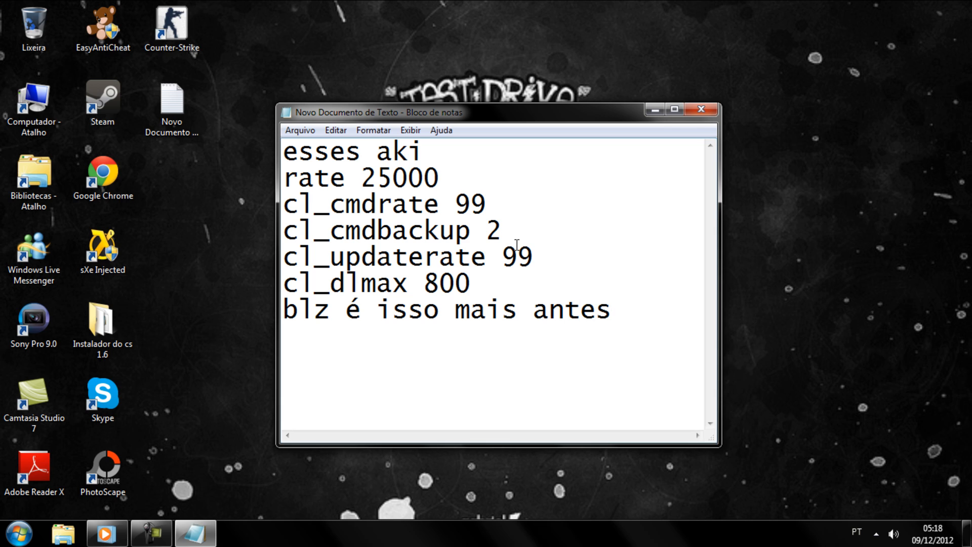
type("keria m")
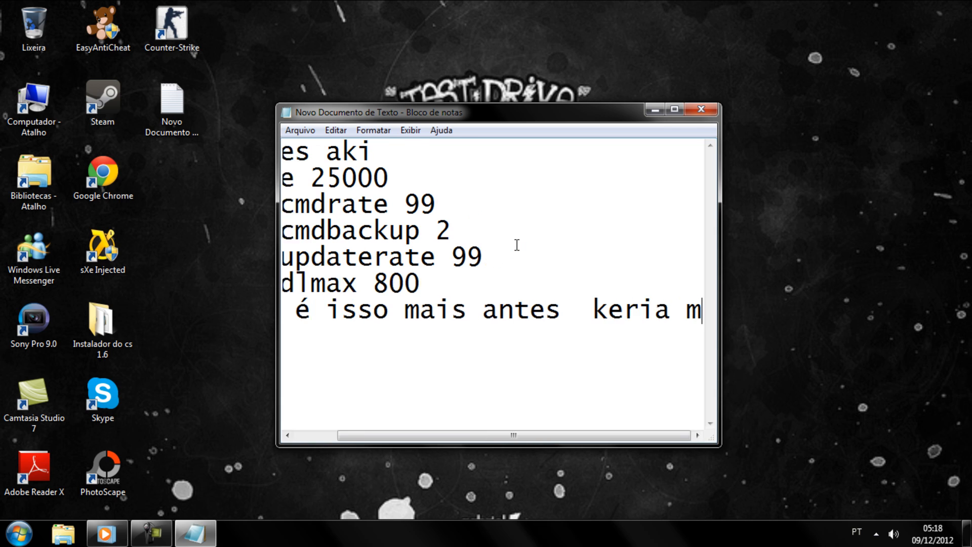
type("mostra como colocar")
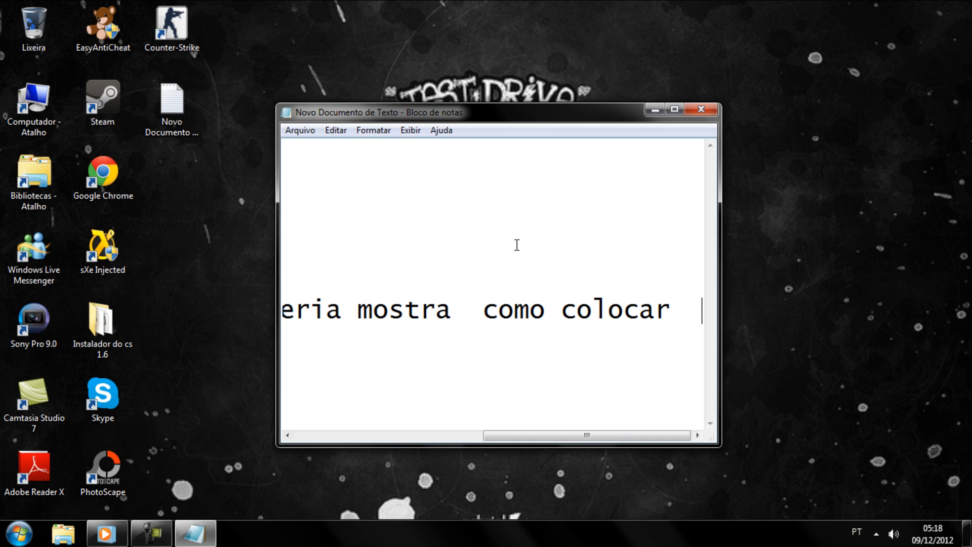
type("eu")
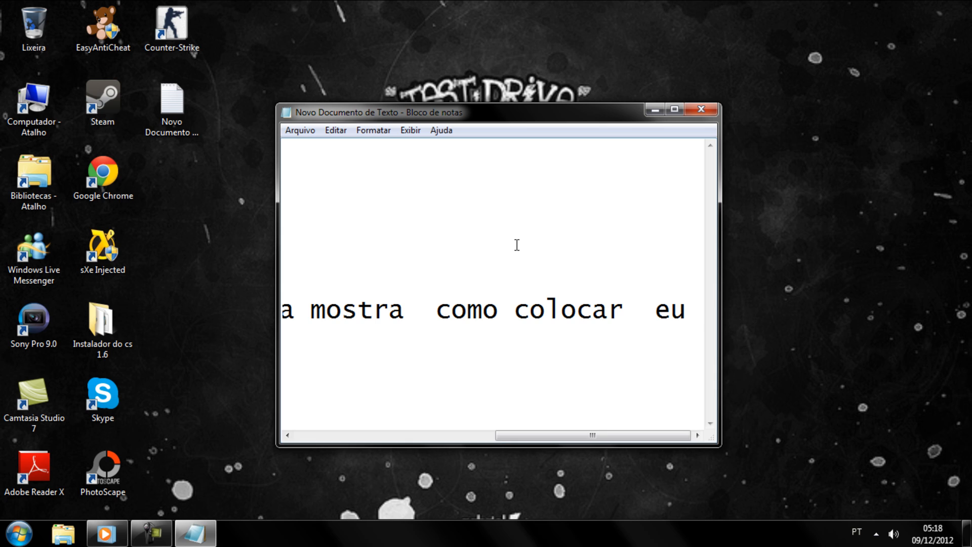
type("prefiro")
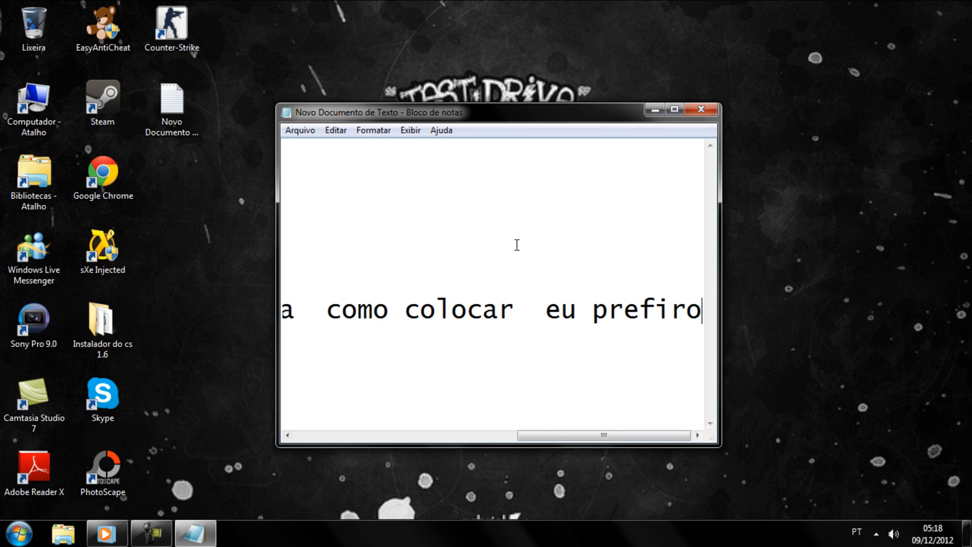
type("na cfg")
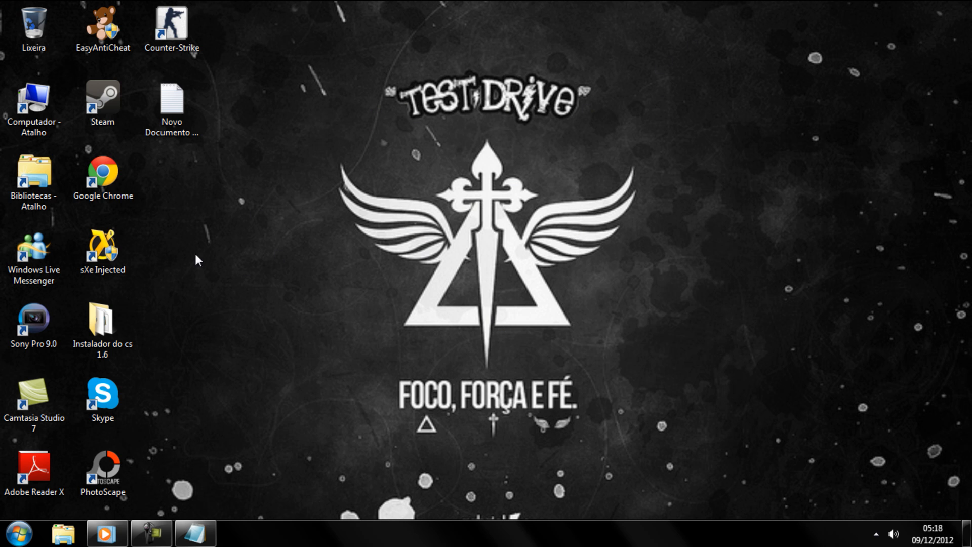
Open Instalador do cs 1.6 and Codigos e Taticas, then return and open the txR config file.
double_click(102, 318)
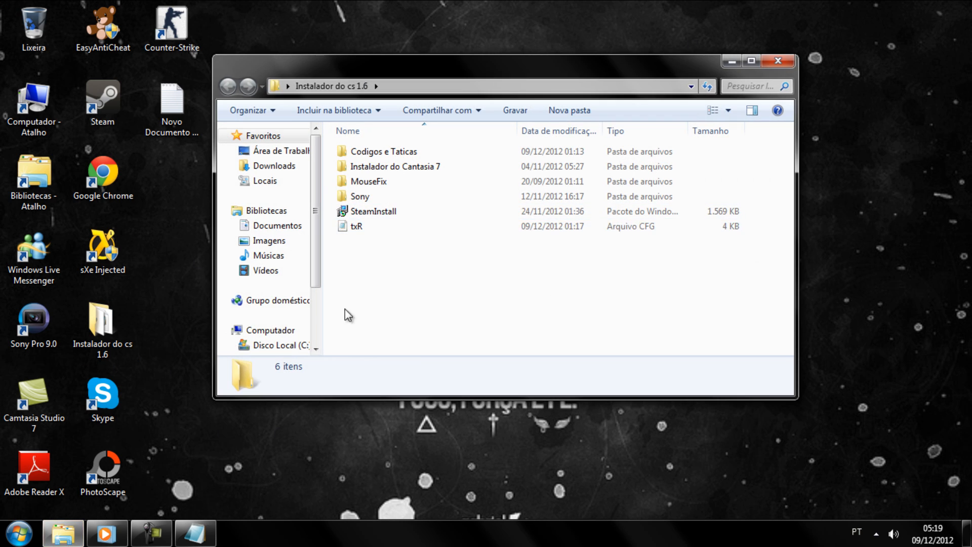
left_click(384, 151)
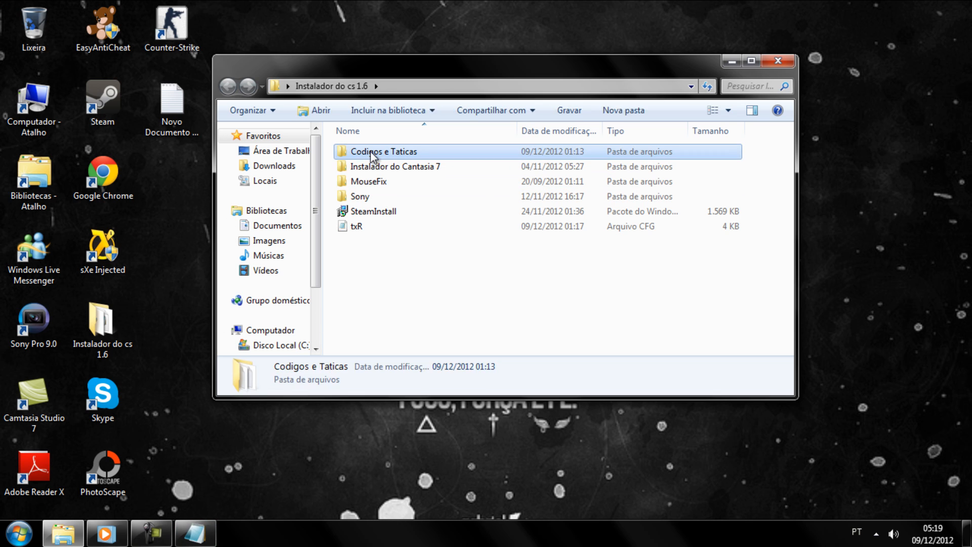
double_click(385, 151)
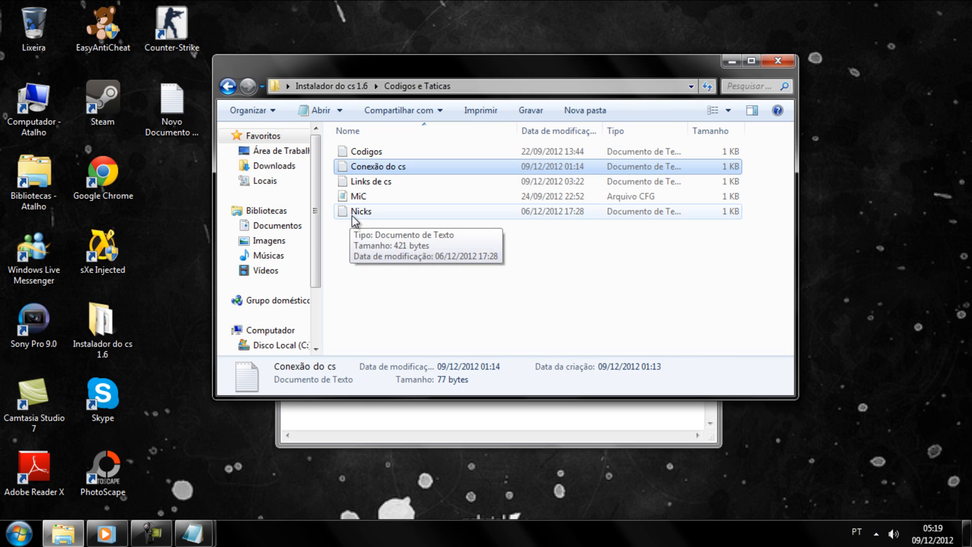
left_click(227, 86)
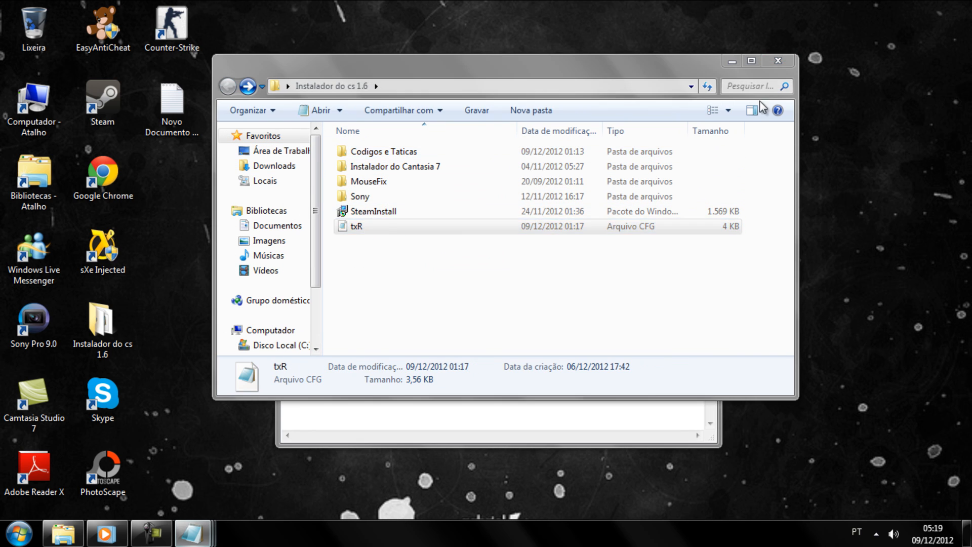
double_click(357, 226)
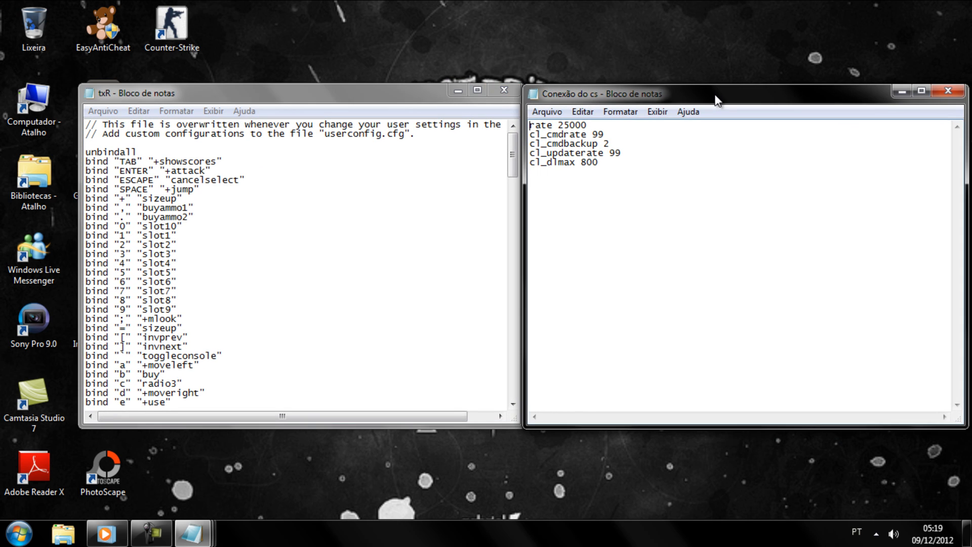
Show the Conexão do cs file, then add 'vo mostra onde eles es' to the message.
left_click(278, 293)
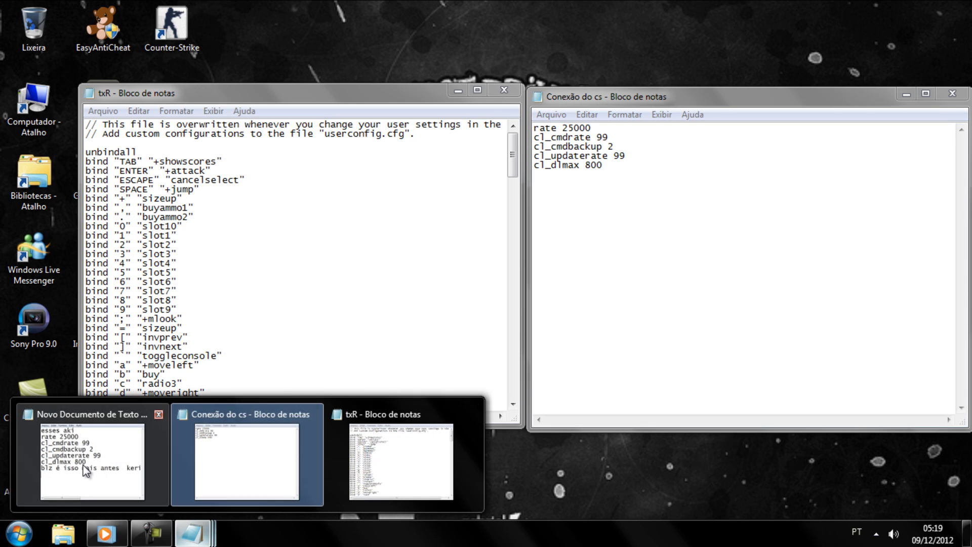
left_click(91, 459)
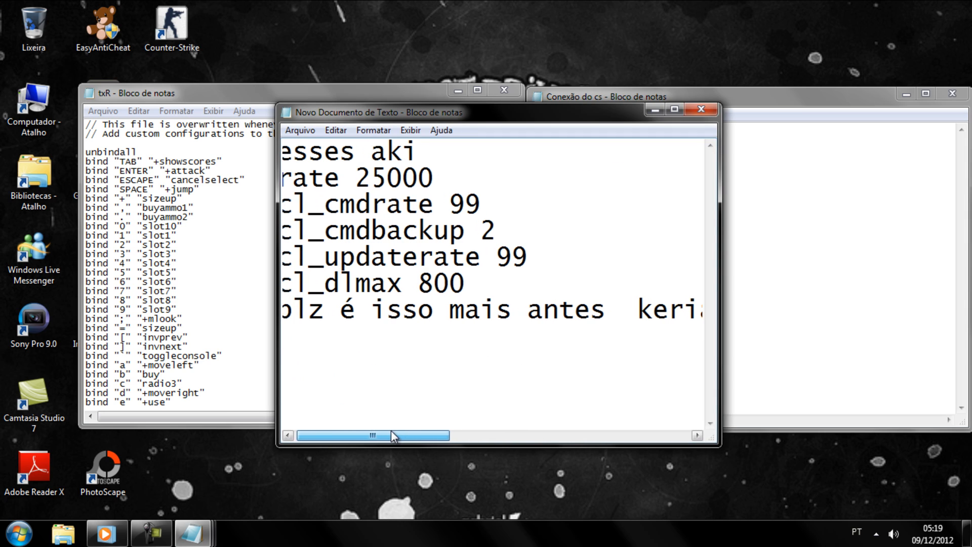
type("vo mos")
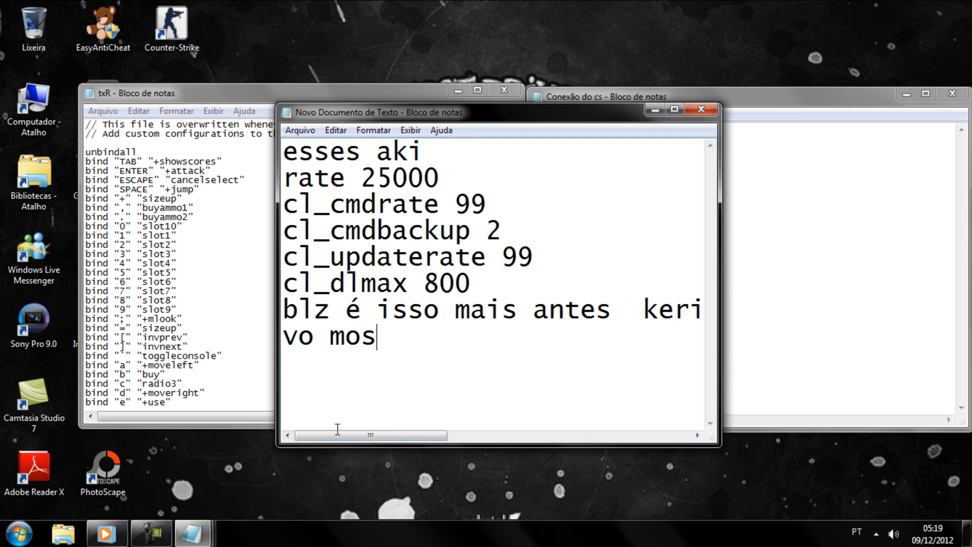
type("tra onde e")
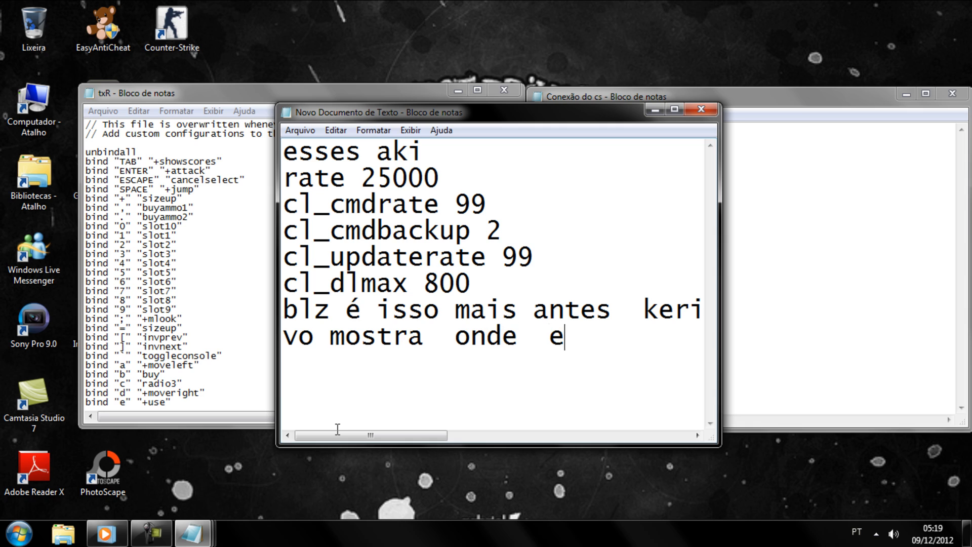
type("les es")
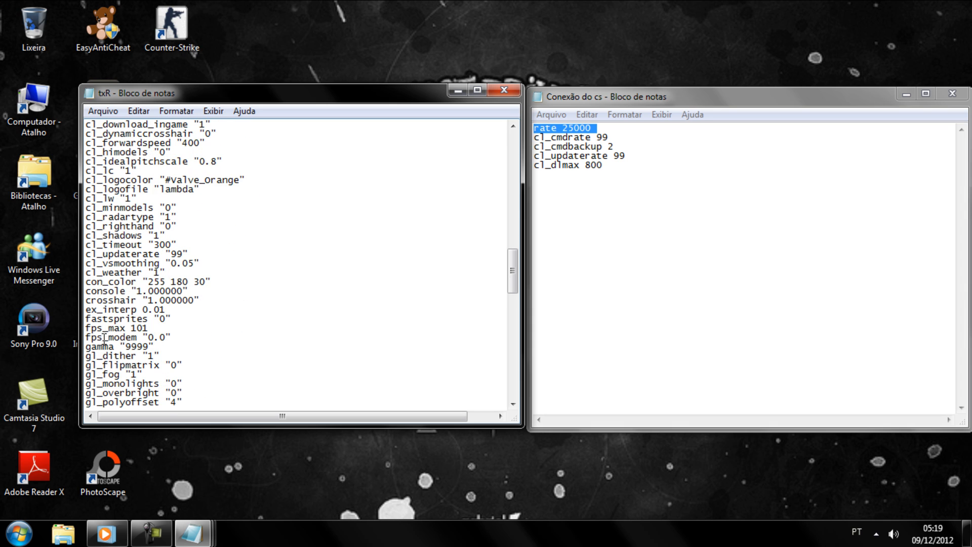
Scroll txR down and highlight its rate 25000 line, then return to the message.
scroll("down", 3)
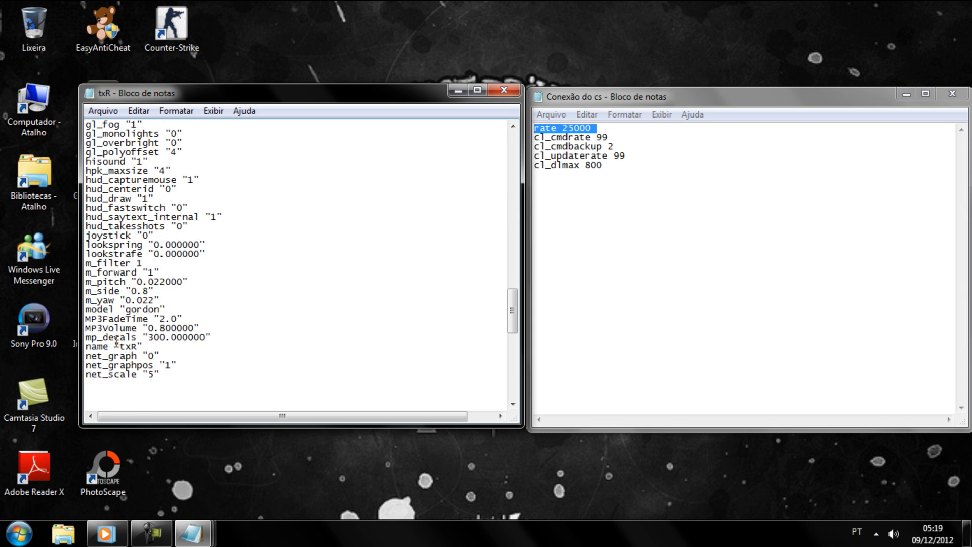
scroll("down", 3)
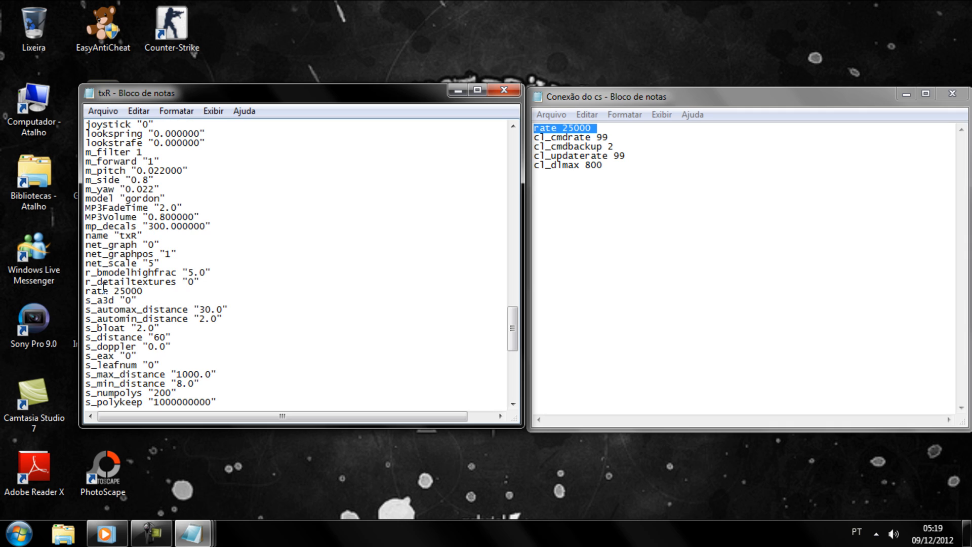
double_click(111, 292)
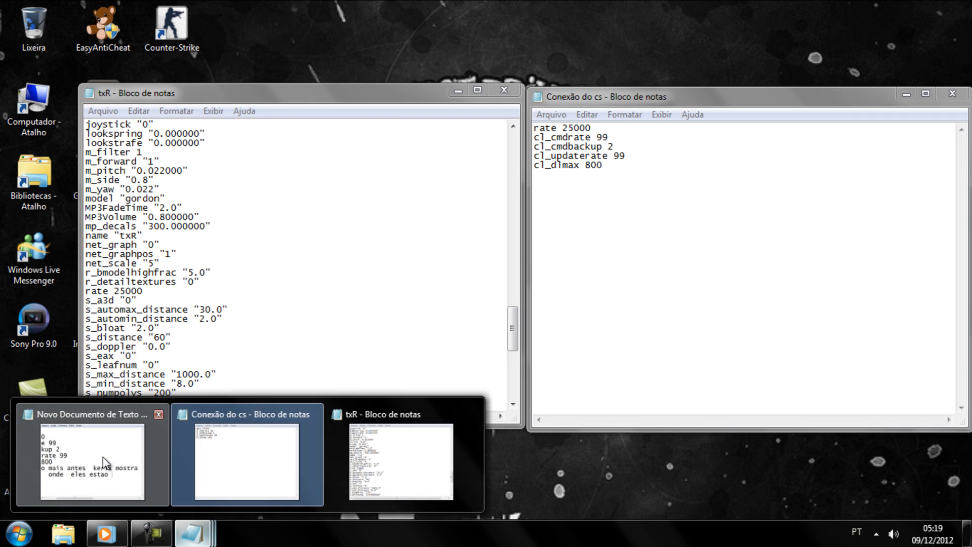
left_click(90, 455)
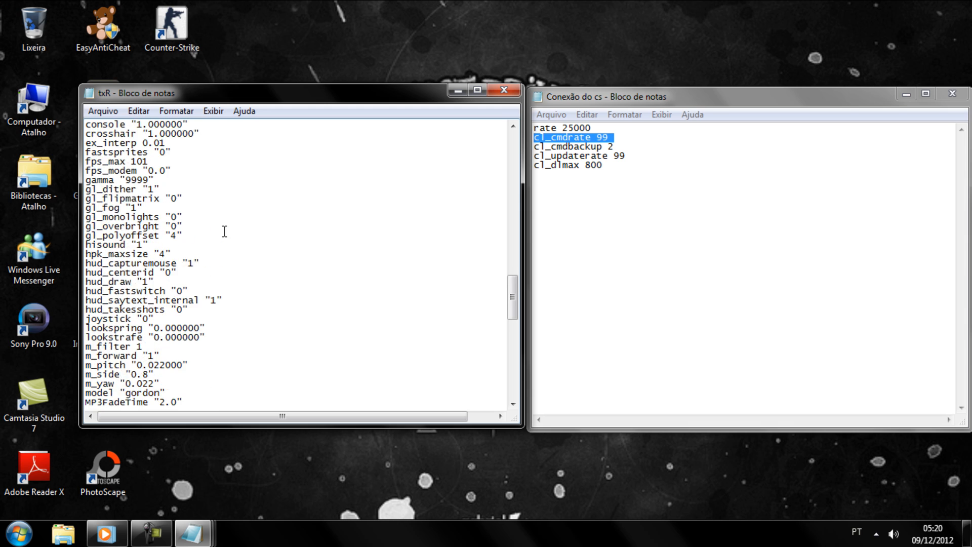
Highlight cl_cmdbackup 2, cl_updaterate 99 and cl_dlmax 800 in the files, then close txR.
scroll("up", 3)
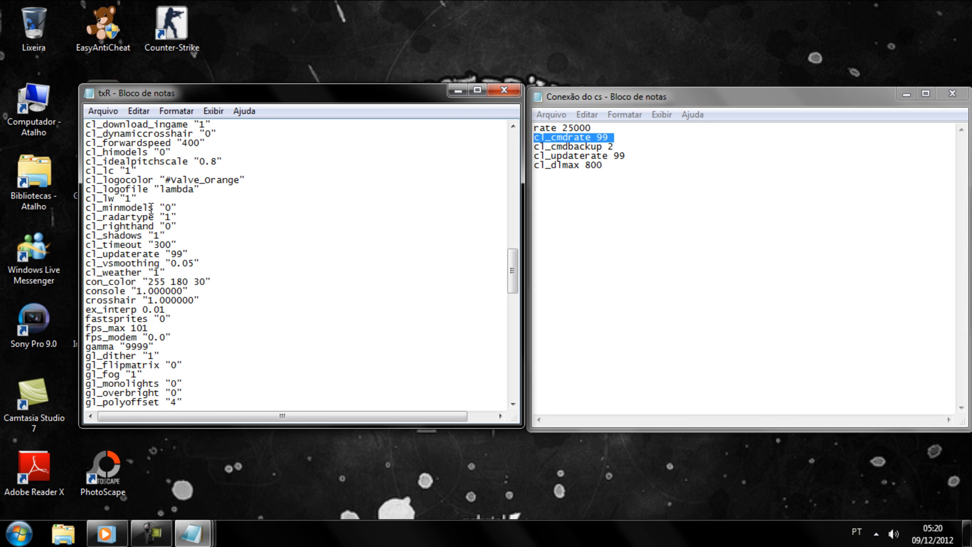
scroll("up", 3)
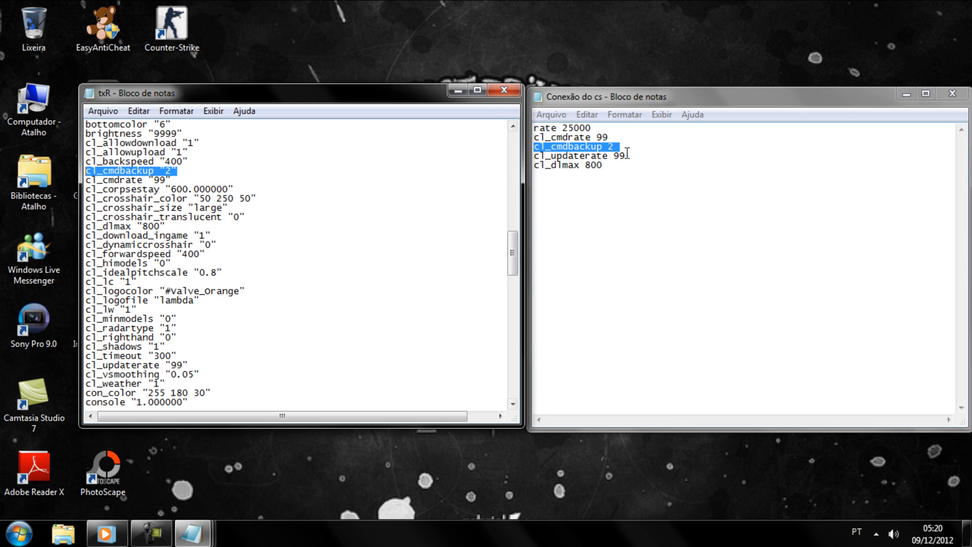
double_click(561, 155)
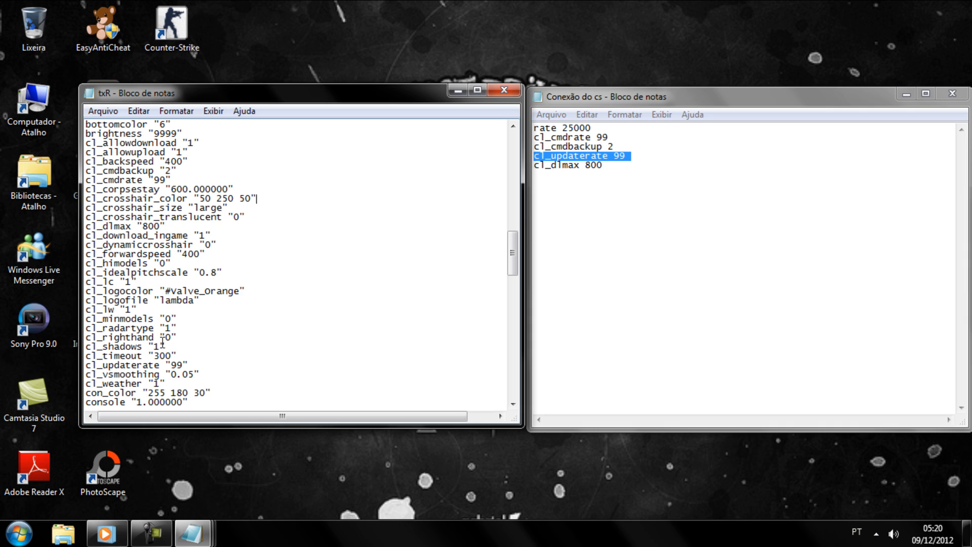
double_click(124, 365)
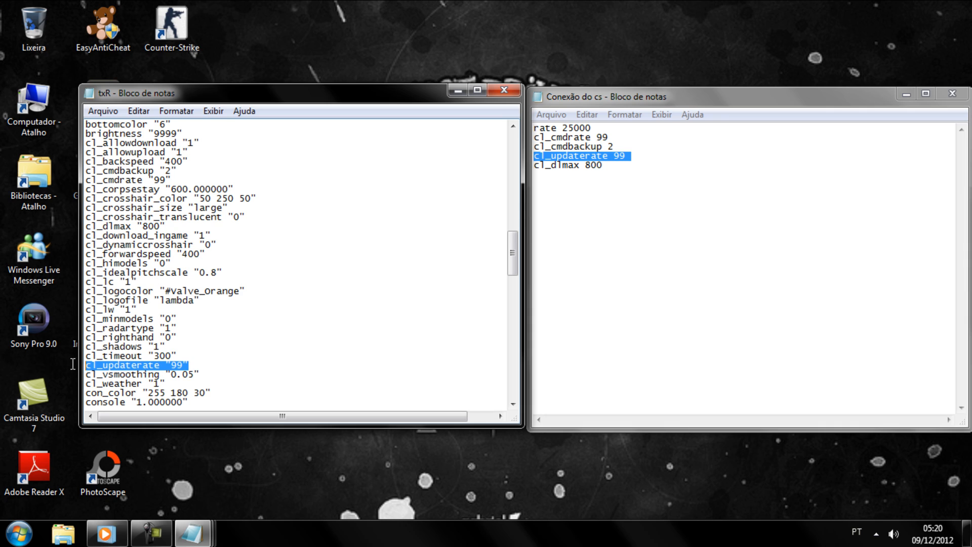
mouse_move(468, 246)
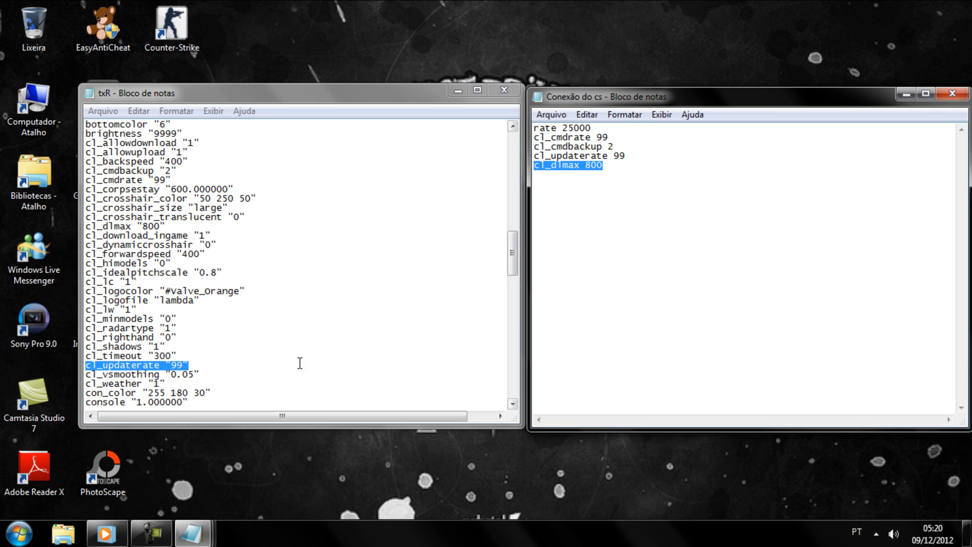
left_click(268, 298)
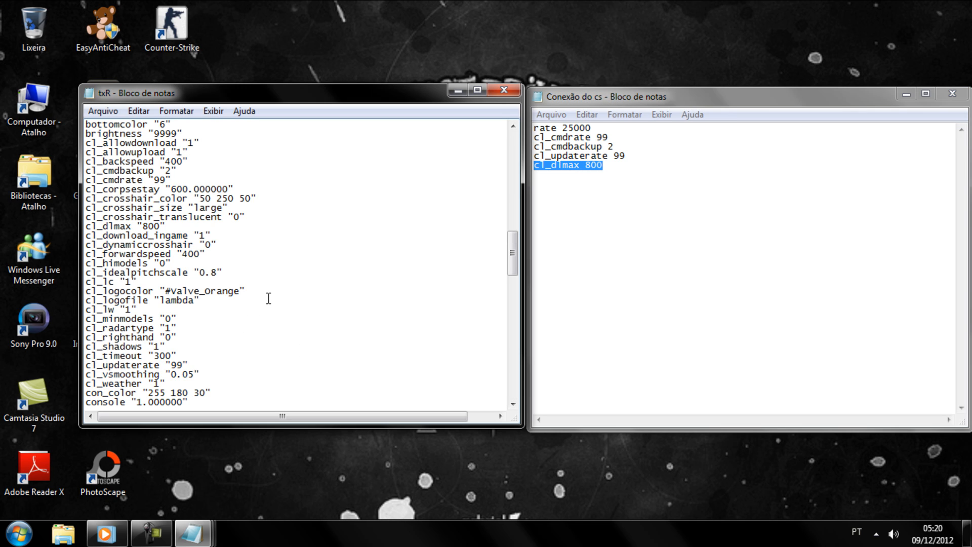
mouse_move(148, 240)
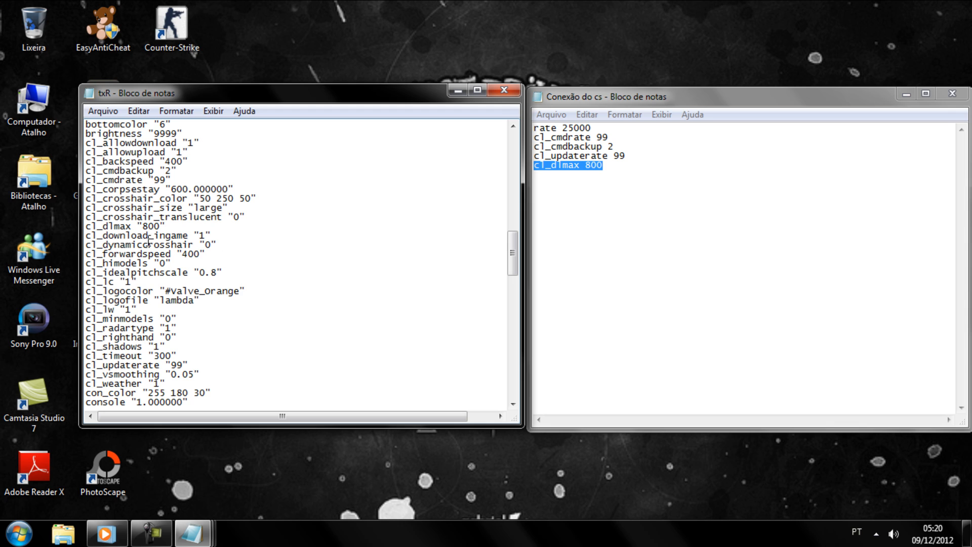
double_click(127, 225)
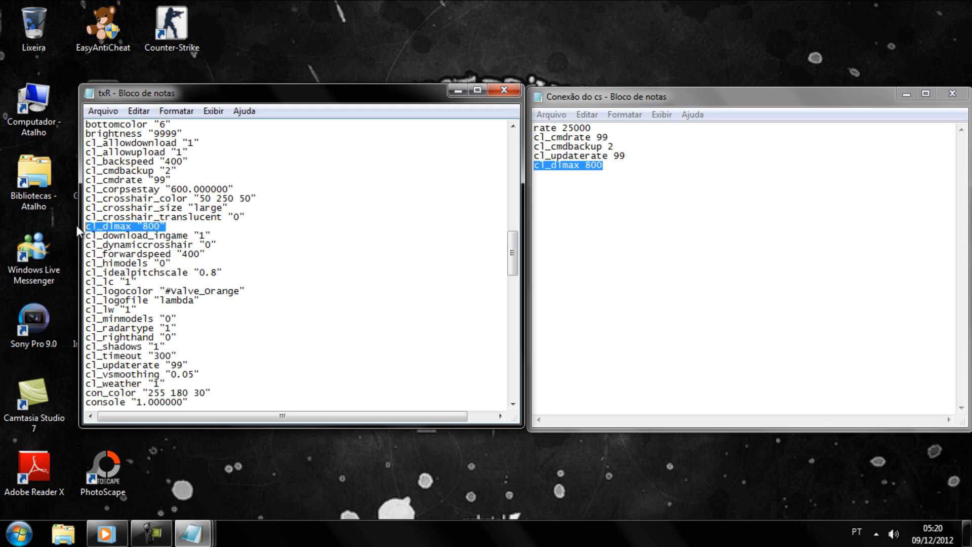
mouse_move(505, 90)
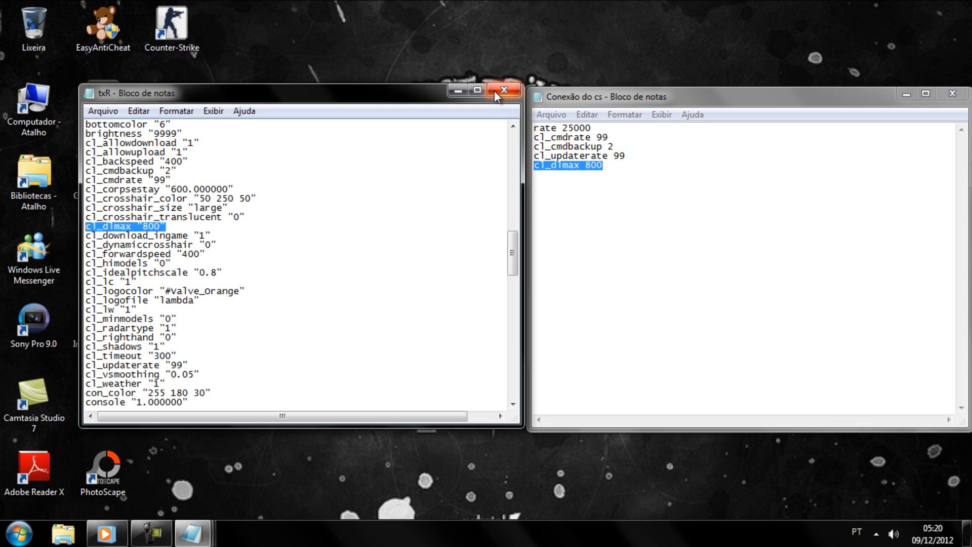
left_click(505, 91)
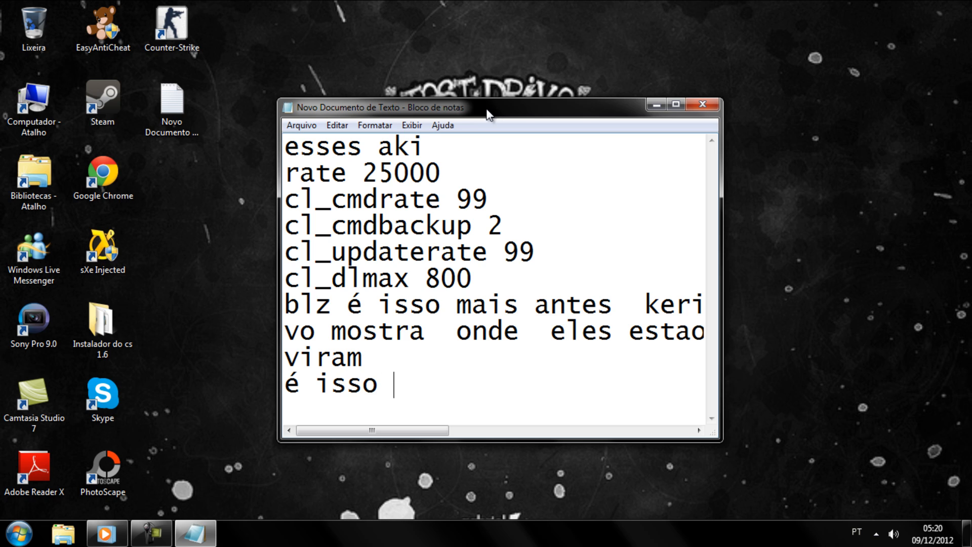
Type the sign-off 'glr vlw até a porx :))))' to finish the message.
type("glr v")
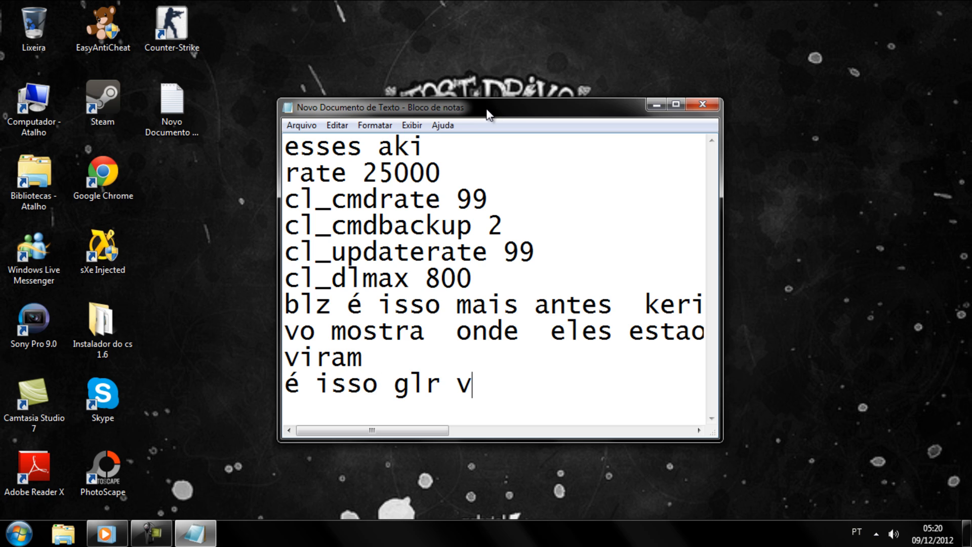
type("lw at")
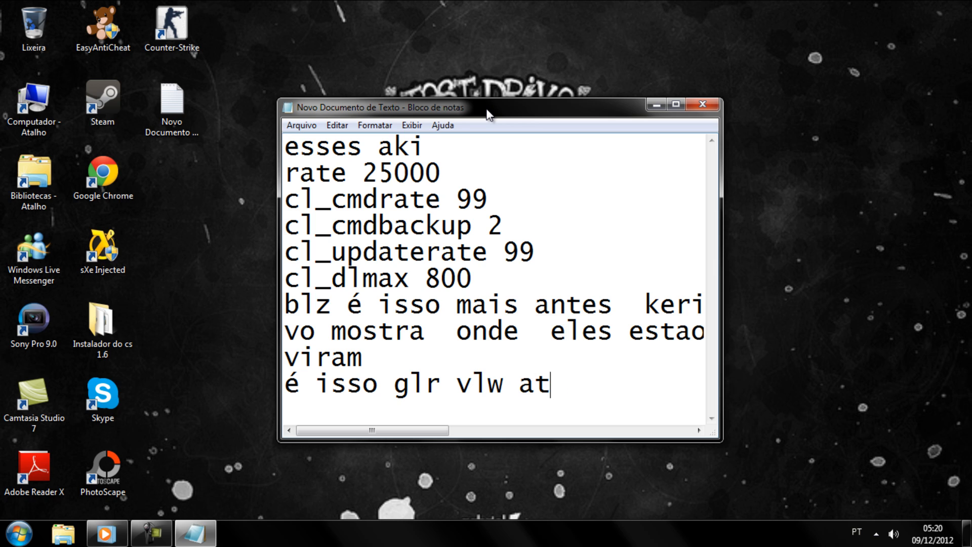
type("é a por")
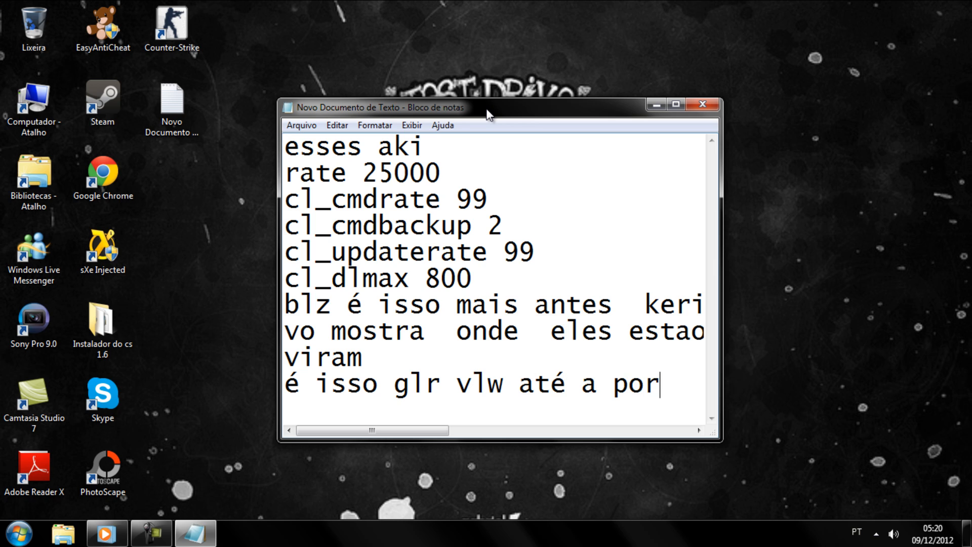
type("x :))))")
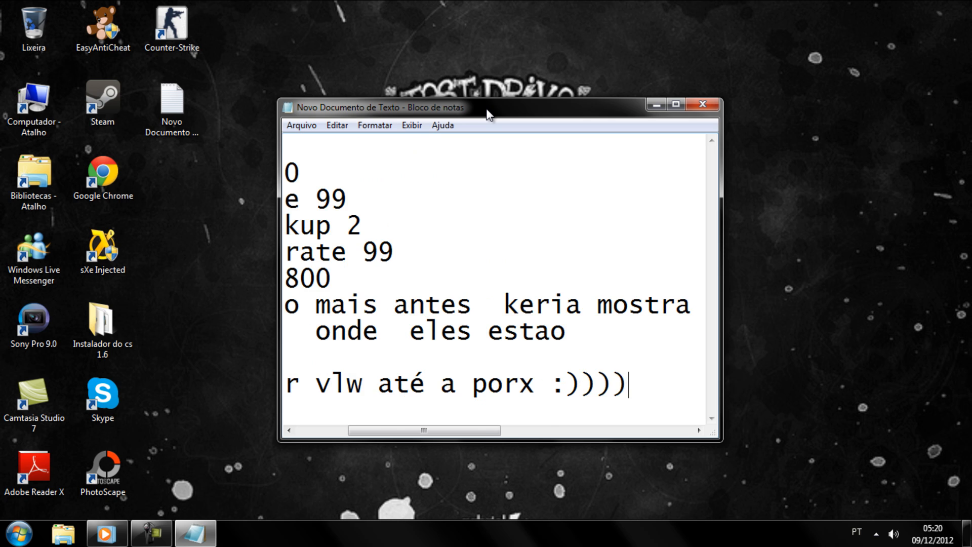